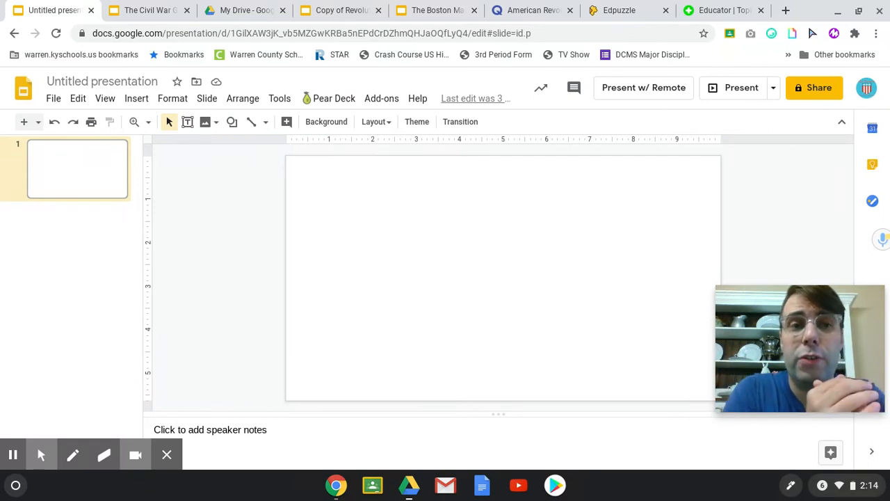
mouse_move(601, 342)
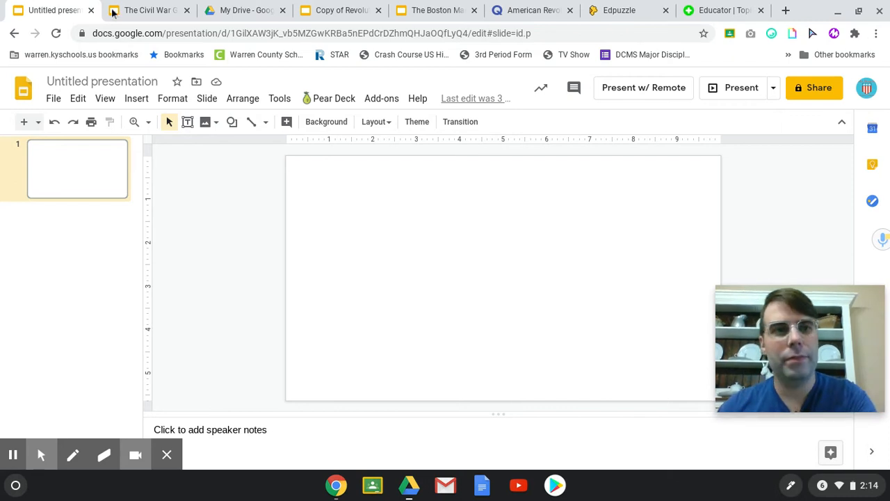
Show the finished 'The Civil War Gameboard' deck as the example to copy.
left_click(146, 10)
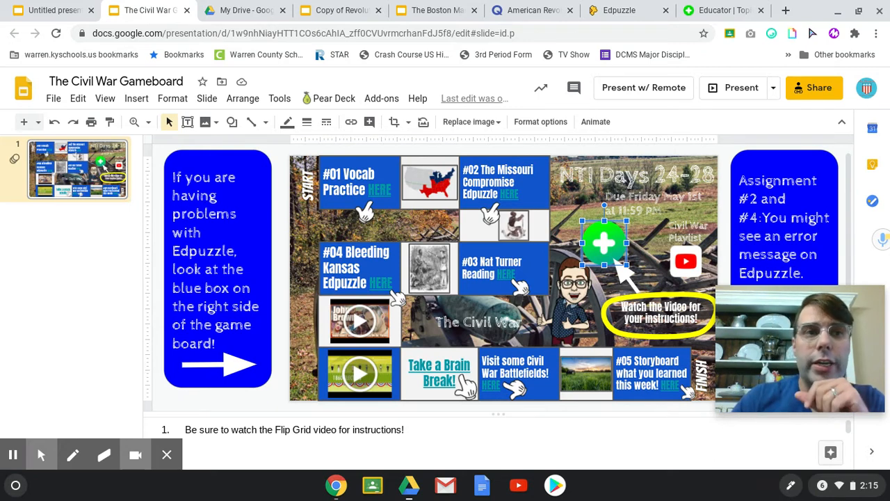
In the blank presentation, draw a grey square and stack identical copies diagonally near the top left.
left_click(49, 10)
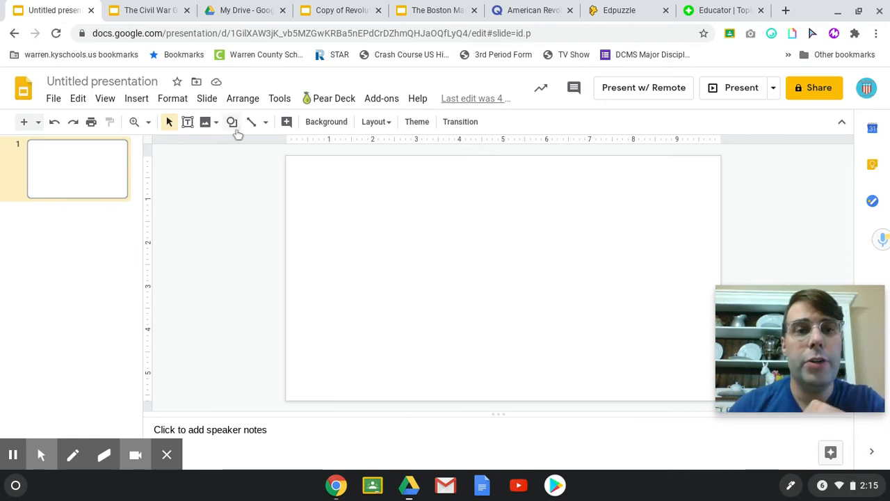
left_click(231, 122)
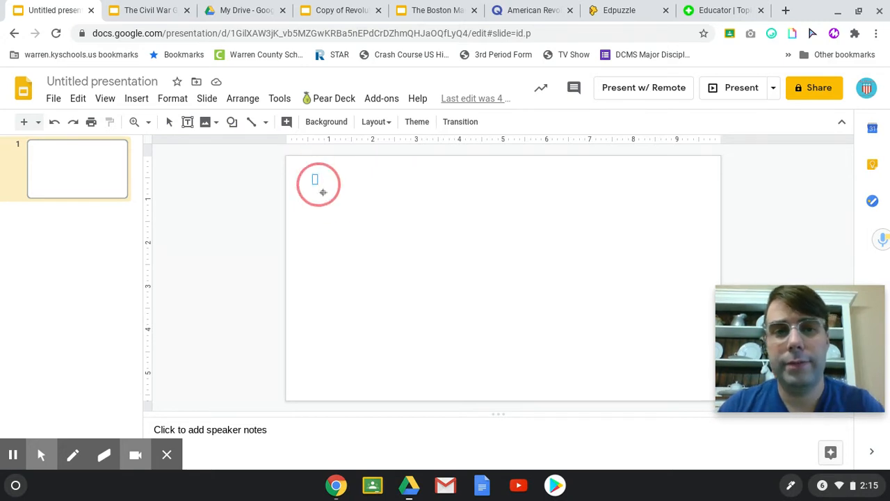
left_click_drag(317, 181, 367, 222)
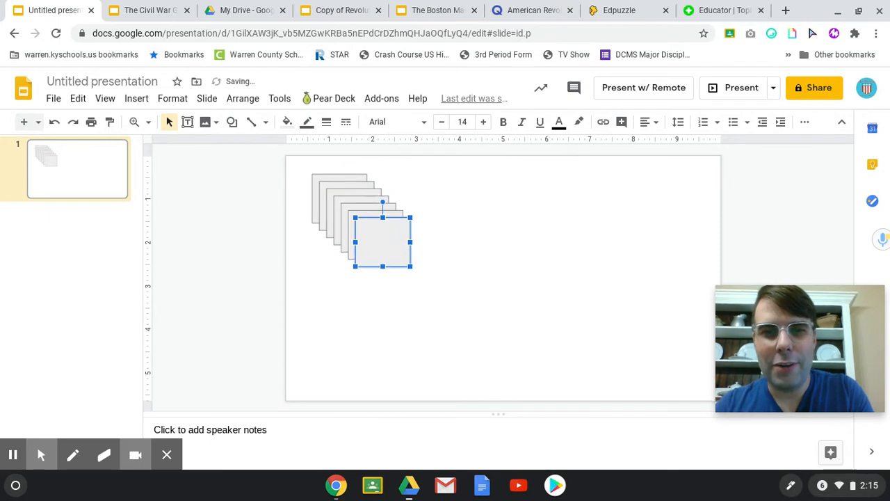
left_click_drag(383, 242, 420, 278)
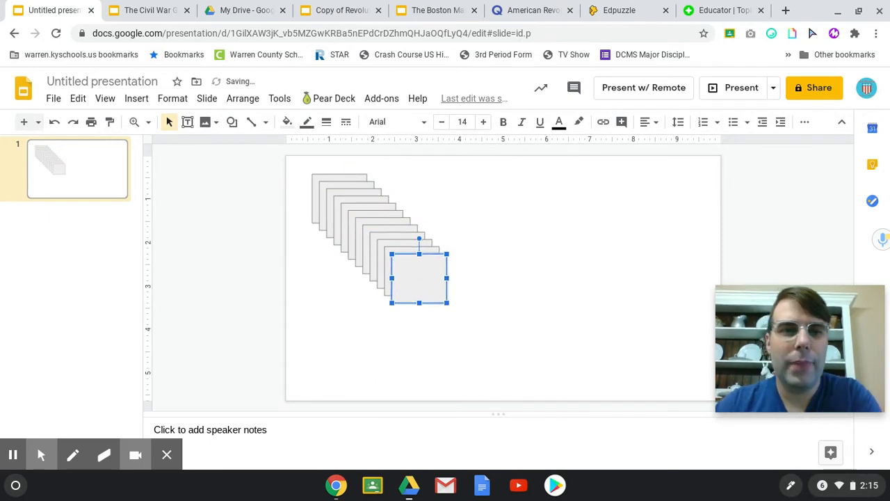
mouse_move(339, 175)
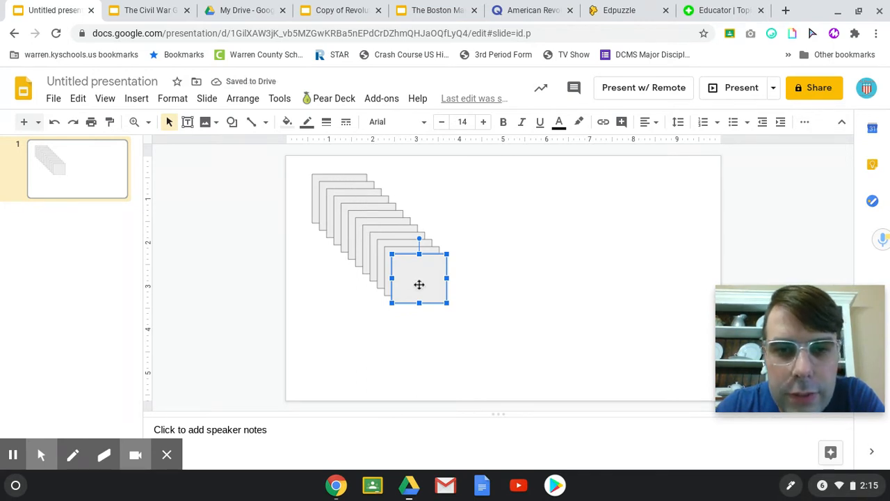
Pull squares off the stack and spread them toward the right of the slide.
left_click_drag(420, 279, 626, 233)
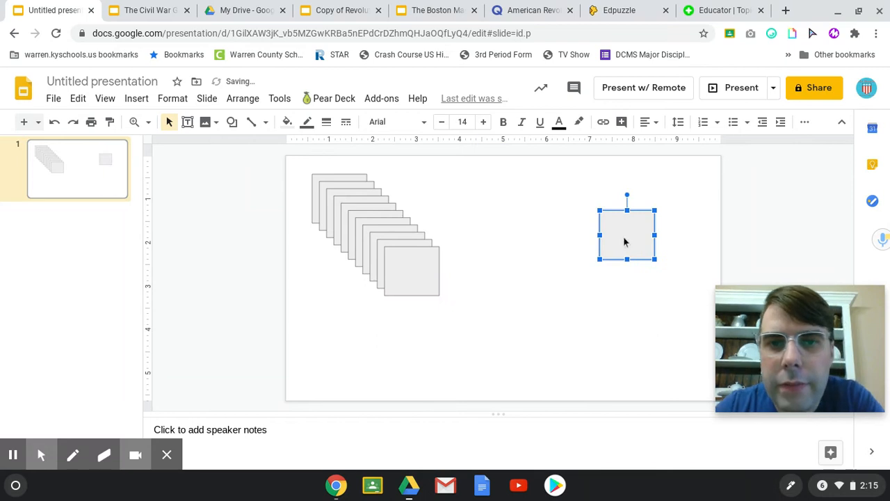
left_click_drag(626, 234, 410, 272)
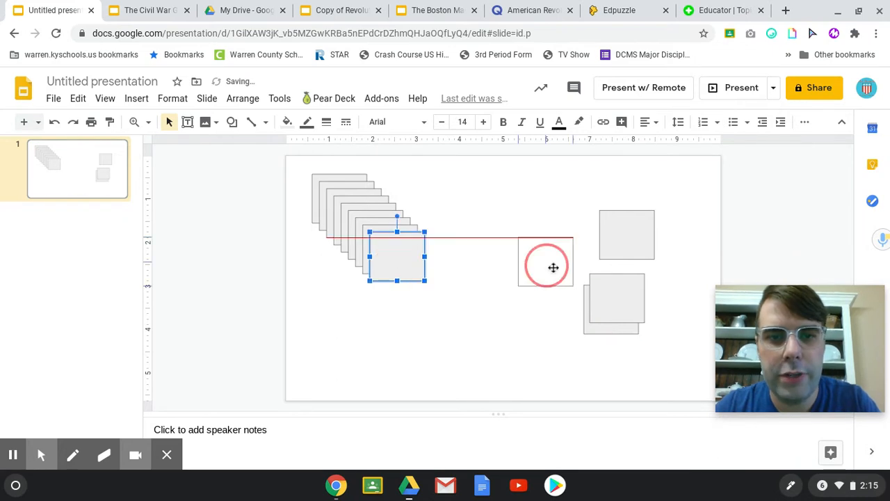
left_click_drag(553, 267, 537, 315)
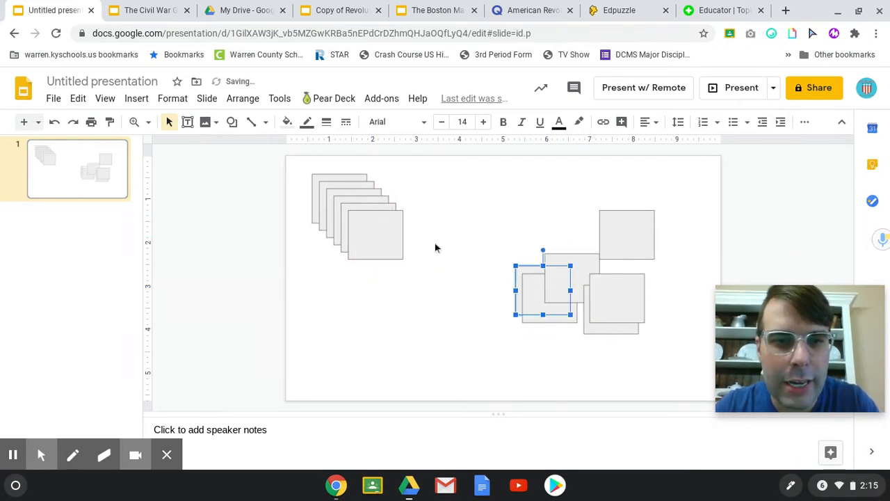
left_click_drag(543, 288, 509, 272)
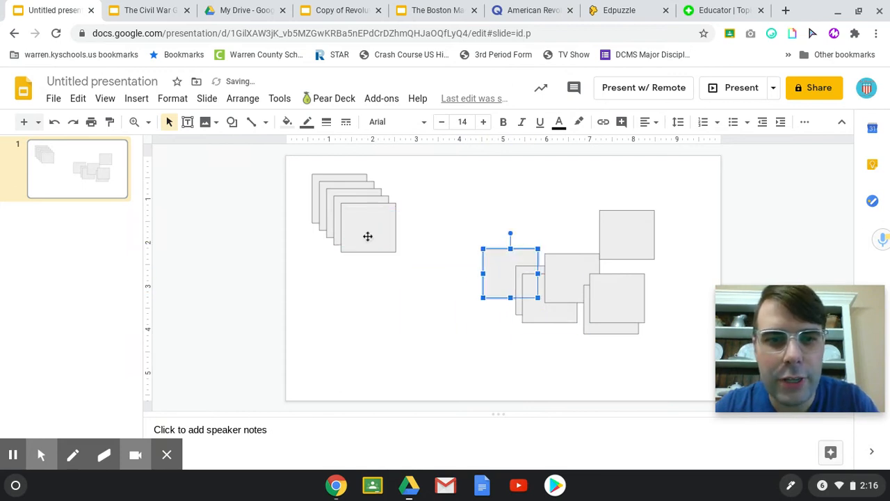
left_click_drag(509, 271, 362, 220)
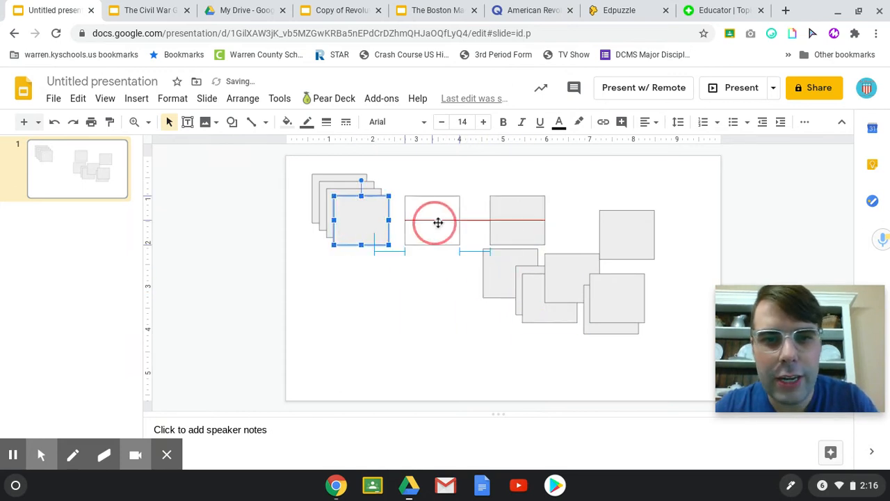
Join four squares edge to edge into a row along the top.
left_click_drag(362, 222, 512, 251)
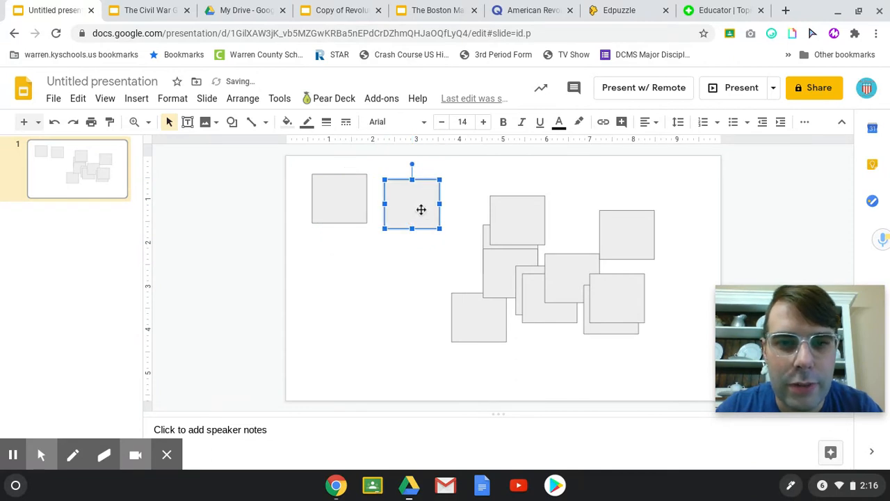
left_click_drag(420, 208, 404, 203)
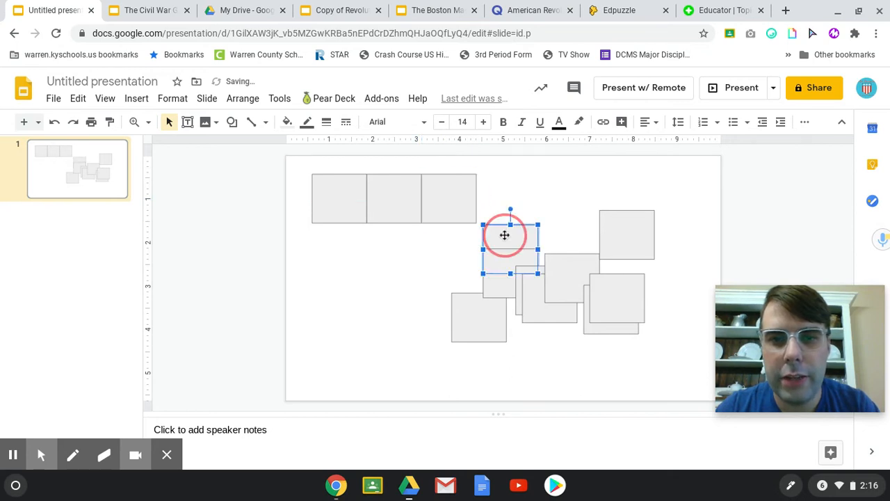
left_click_drag(503, 235, 498, 197)
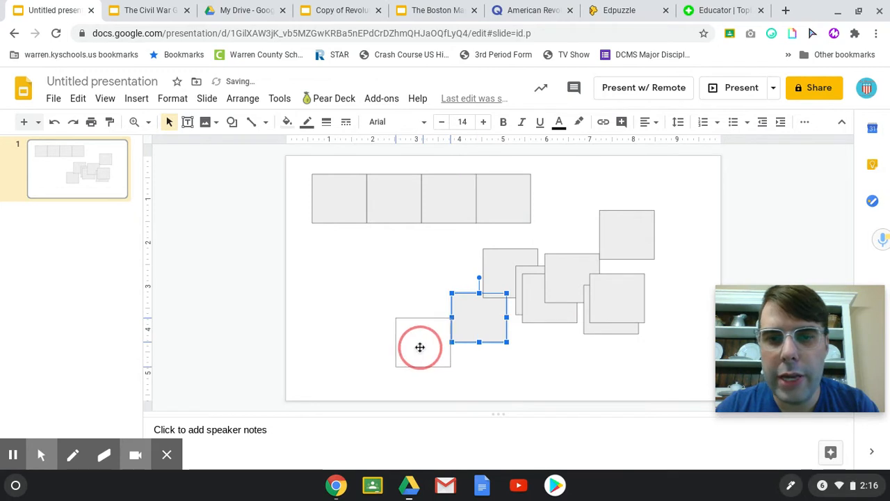
Move the remaining squares down into a lower group for later use.
left_click_drag(478, 317, 663, 359)
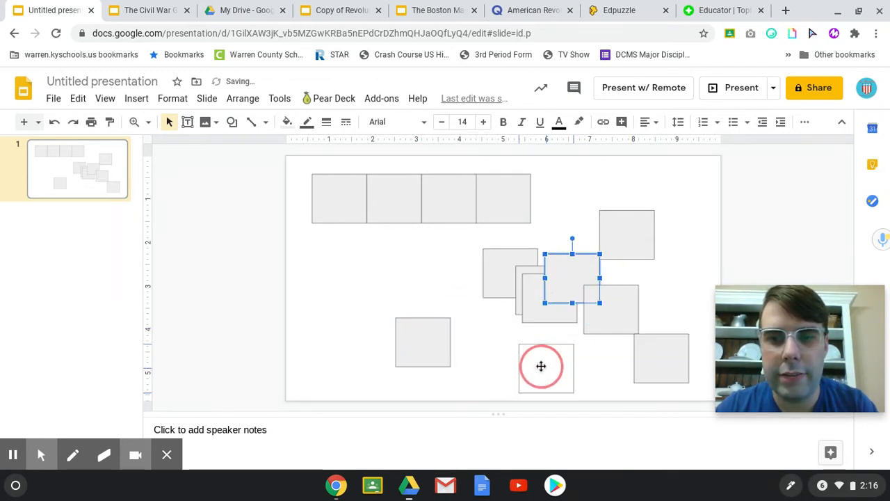
left_click_drag(573, 271, 484, 359)
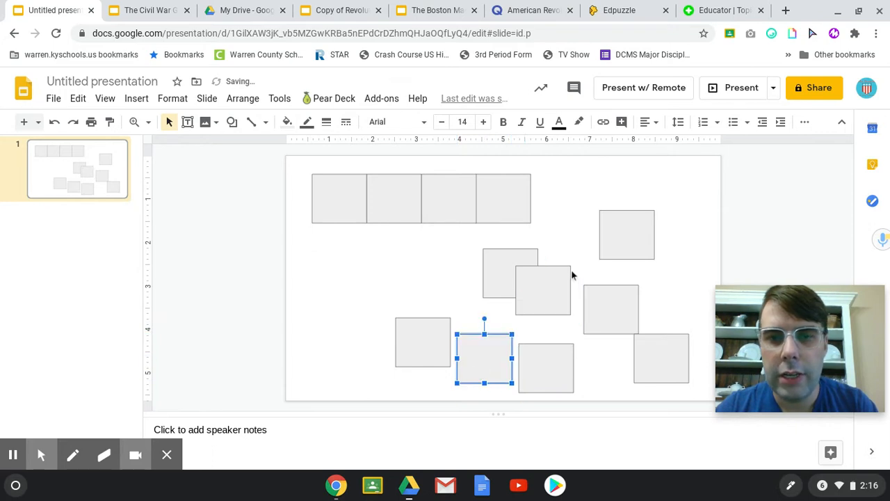
left_click_drag(484, 359, 359, 320)
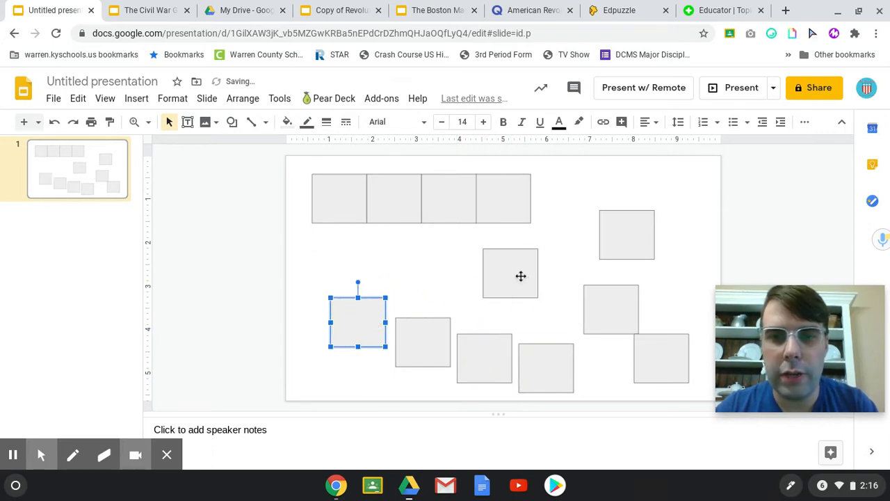
Run the path down from the top row's right end and leftward along a second row.
left_click_drag(359, 321, 509, 273)
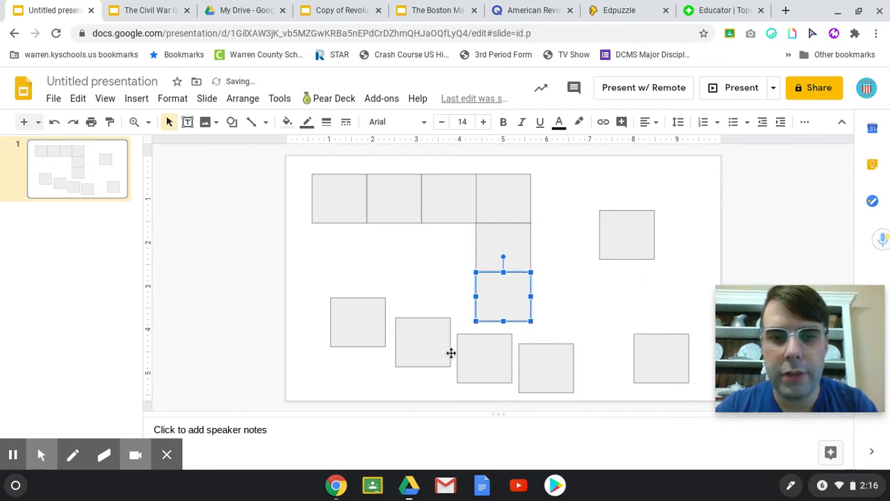
left_click_drag(503, 295, 448, 294)
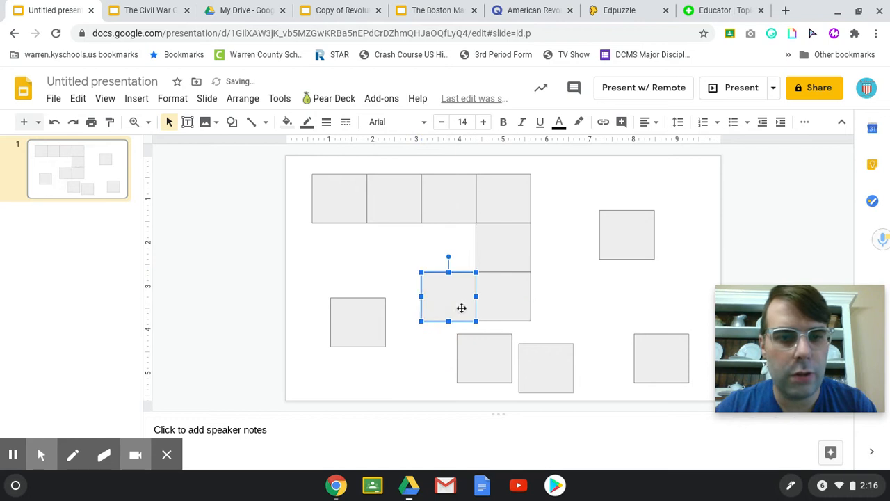
left_click_drag(448, 295, 359, 321)
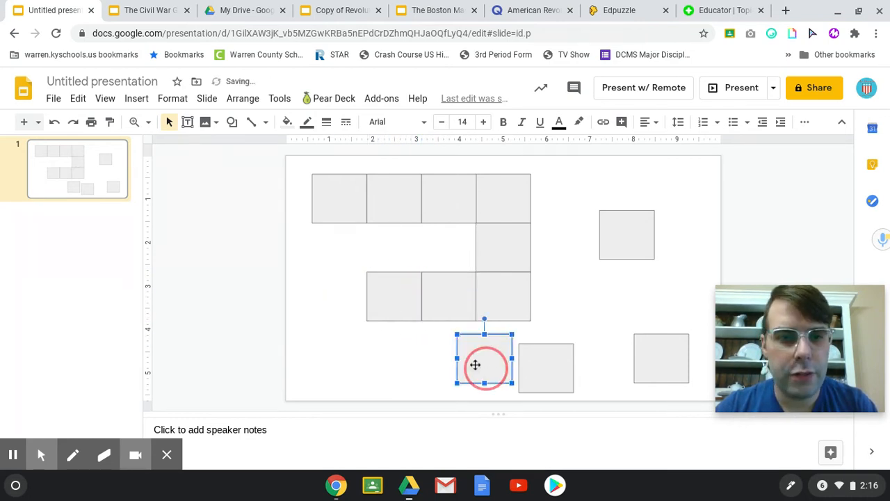
left_click_drag(484, 364, 339, 294)
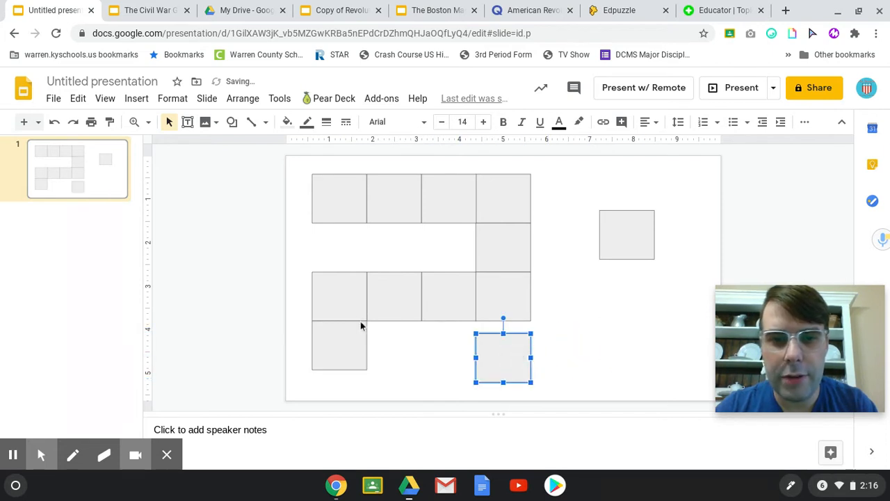
left_click_drag(503, 358, 452, 278)
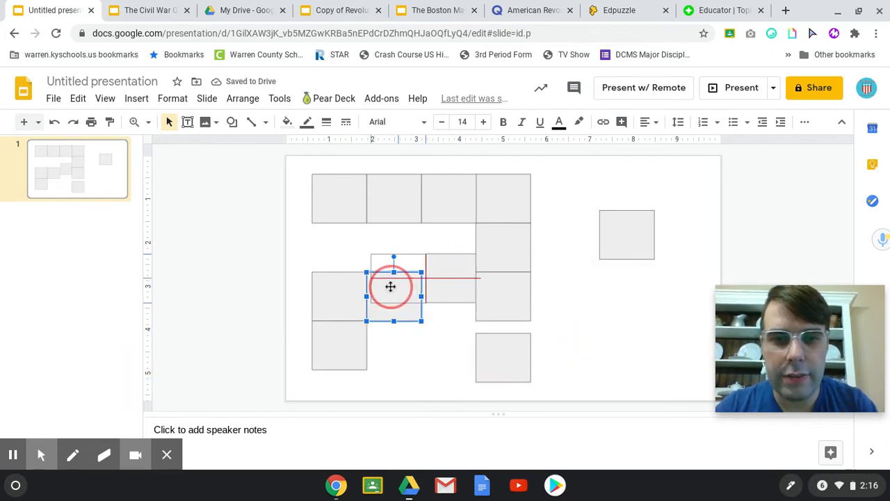
left_click_drag(389, 287, 341, 285)
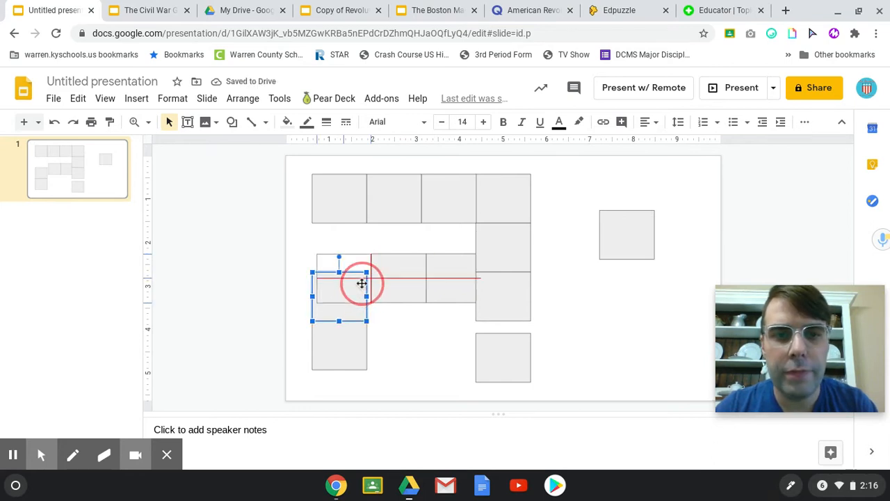
left_click_drag(362, 283, 341, 338)
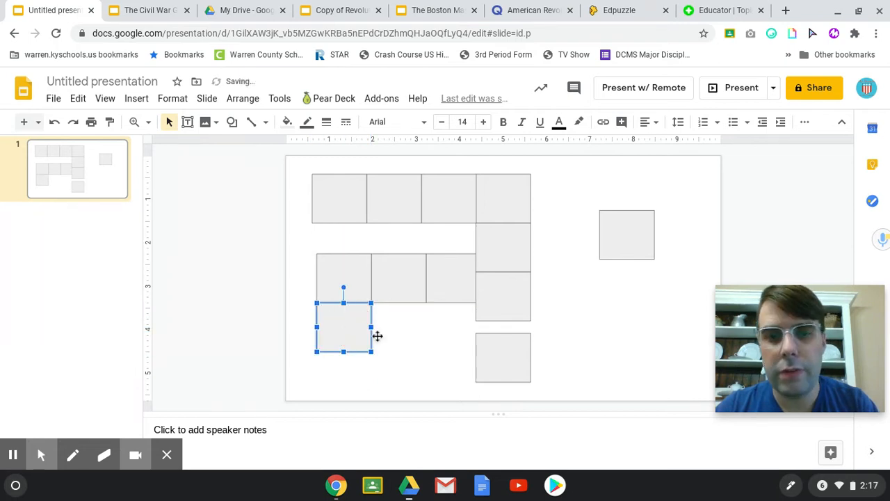
Place the last squares along the bottom to finish the winding path.
left_click(344, 341)
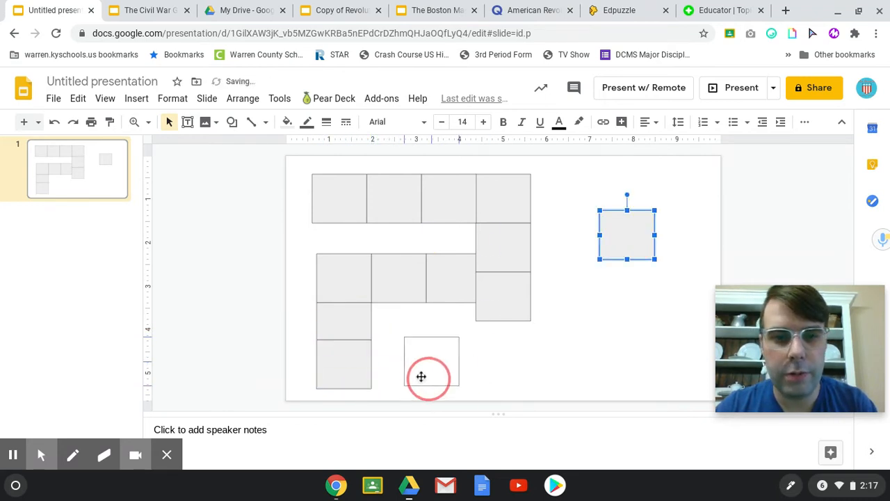
left_click_drag(626, 234, 398, 363)
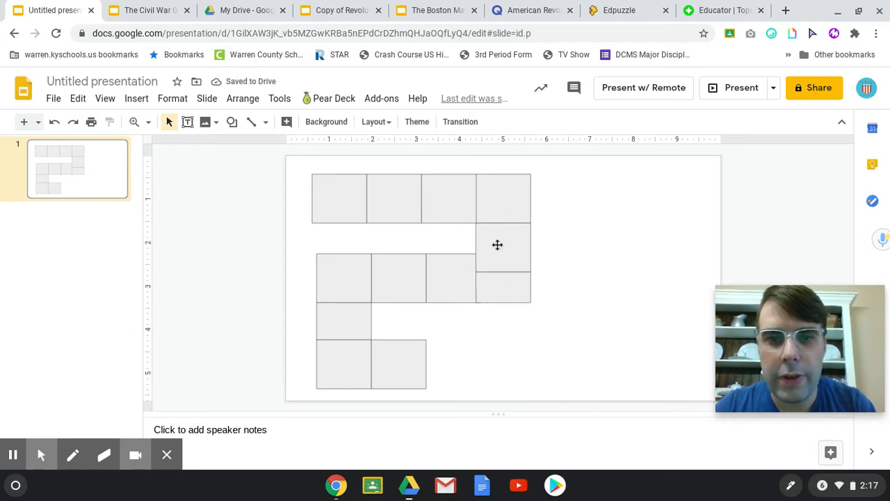
mouse_move(378, 370)
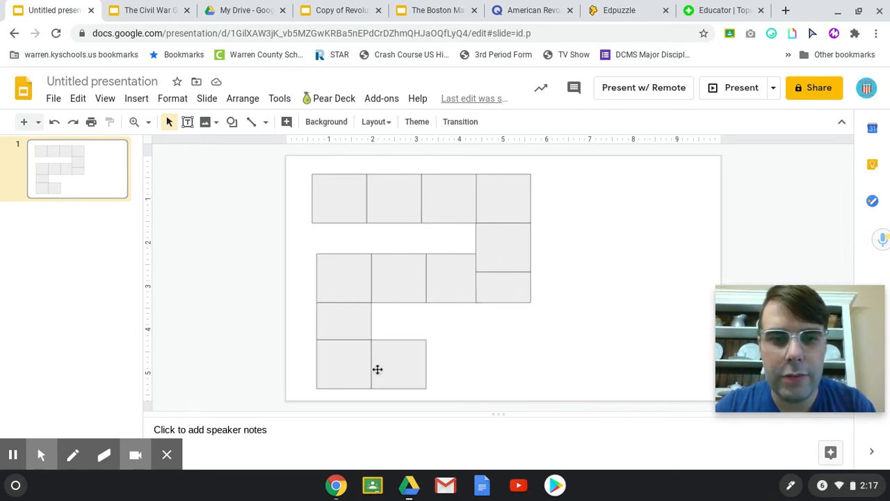
mouse_move(456, 368)
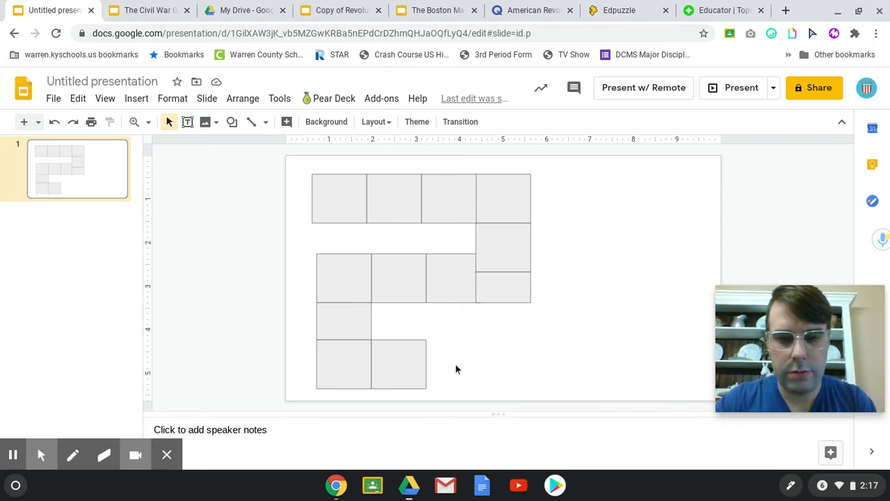
left_click(426, 278)
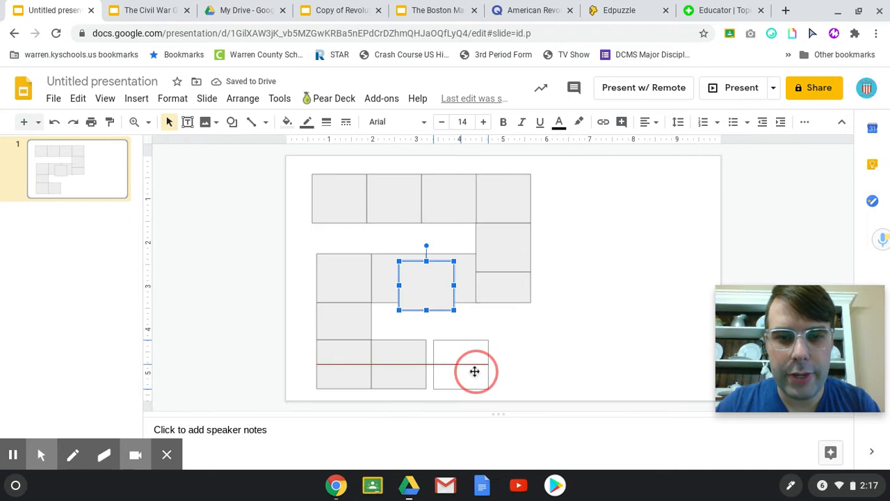
left_click_drag(426, 285, 454, 362)
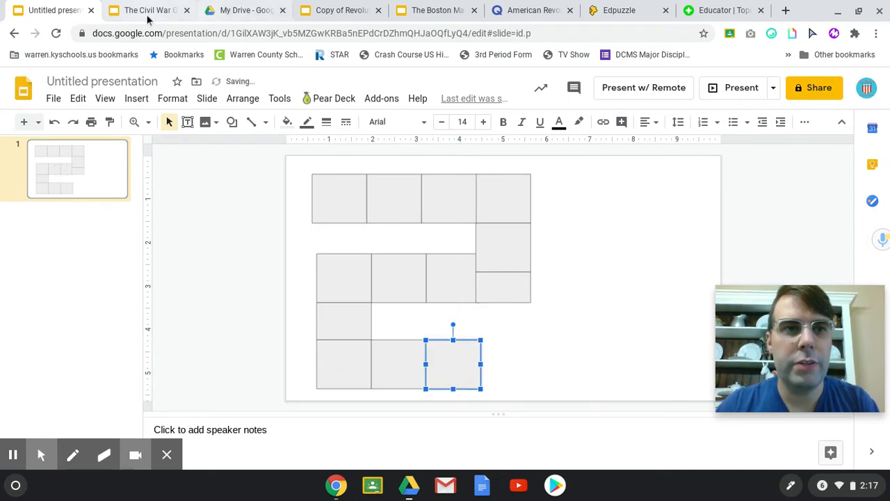
left_click(146, 9)
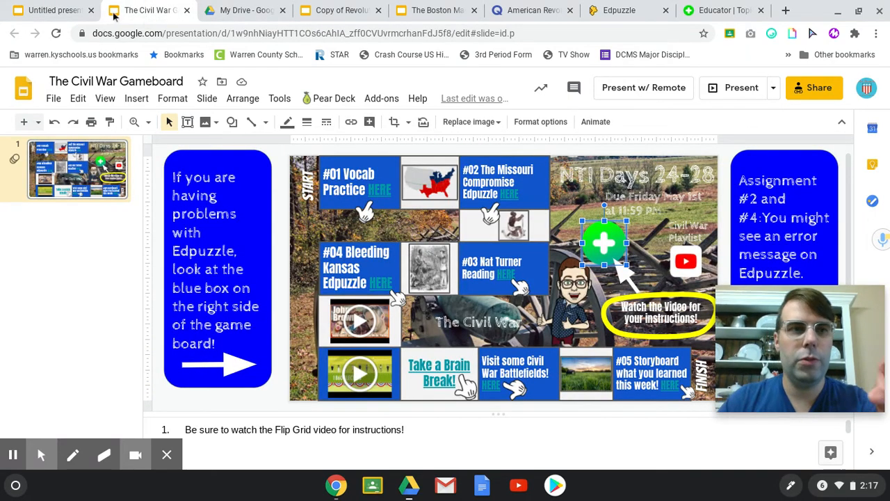
left_click(53, 9)
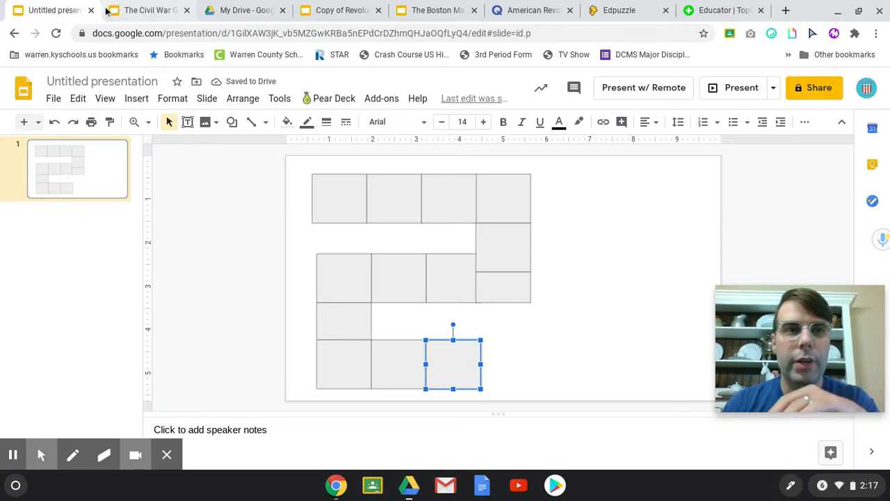
left_click(145, 10)
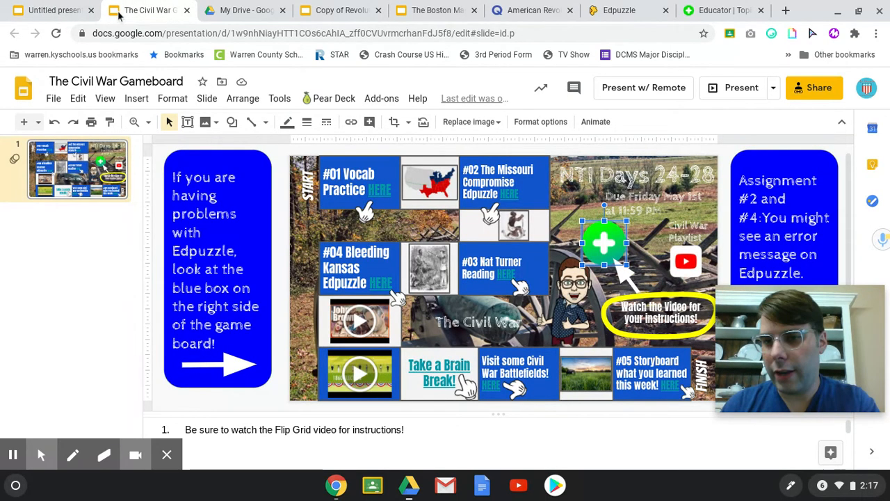
left_click(53, 97)
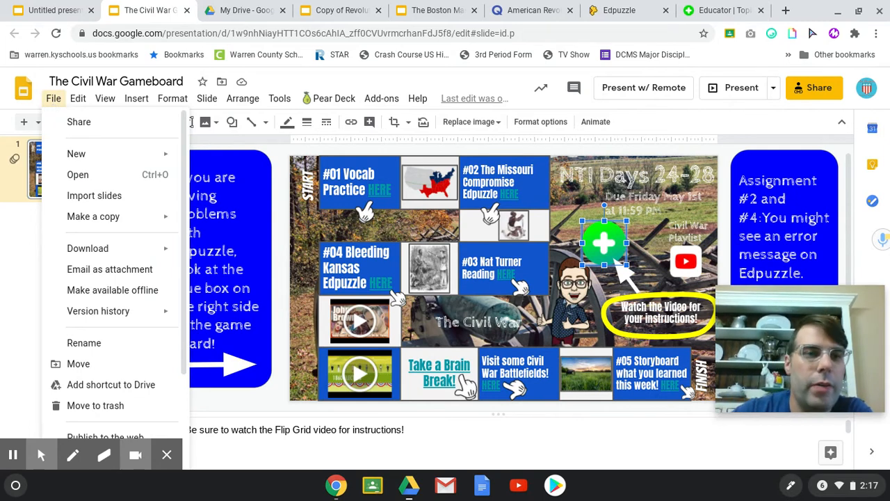
mouse_move(94, 217)
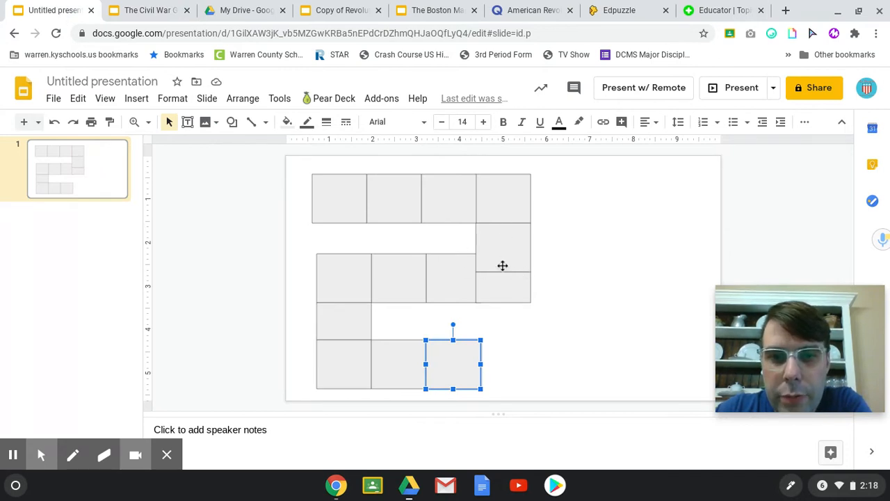
Nudge a right-column square flush so the path joins the top and middle rows cleanly.
left_click_drag(453, 364, 504, 247)
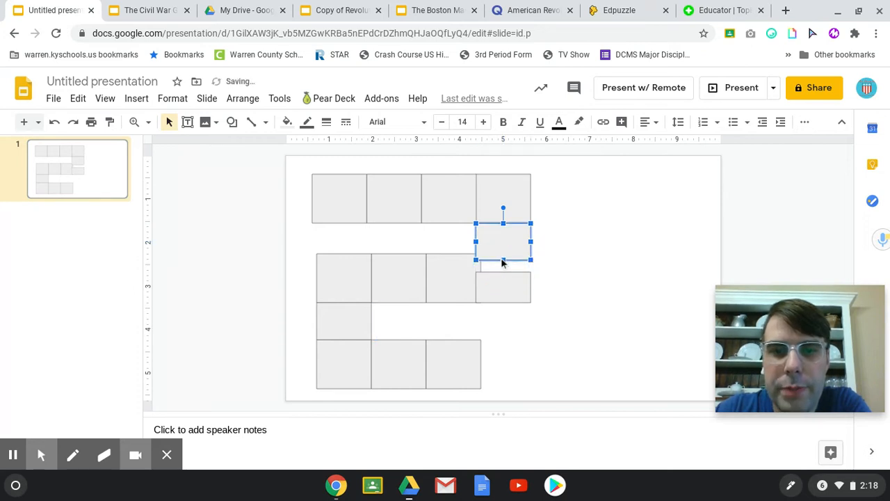
left_click_drag(504, 242, 504, 287)
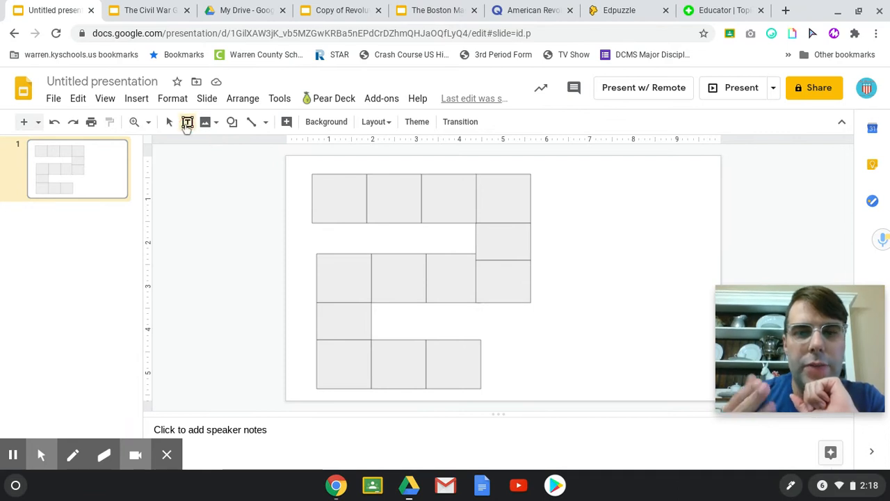
Add two text boxes beside the board reading 'Start' and 'Finish'.
left_click(186, 122)
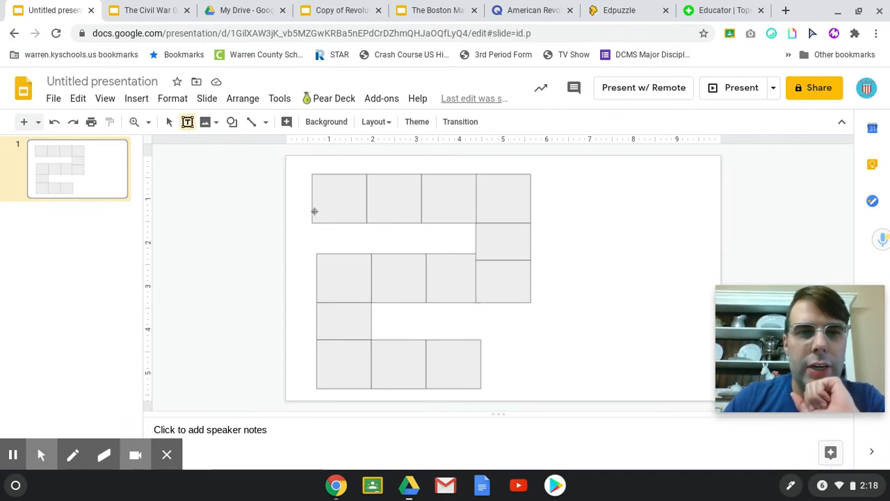
mouse_move(552, 244)
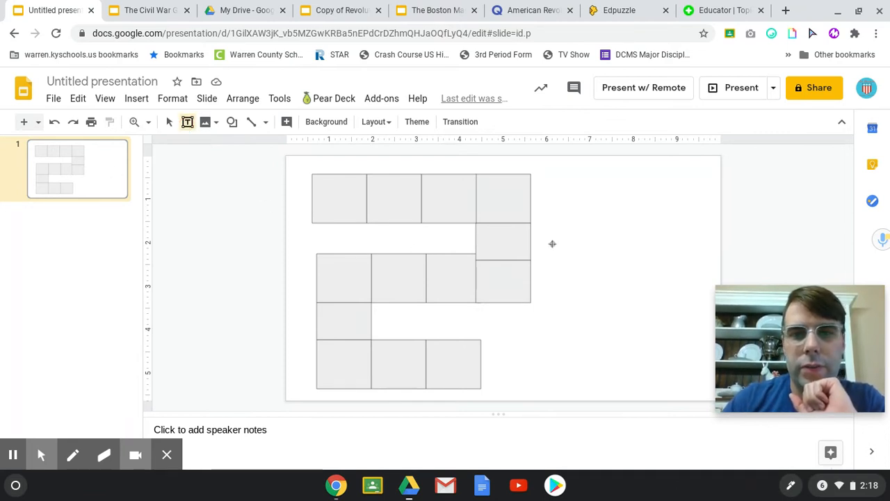
left_click_drag(554, 248, 632, 267)
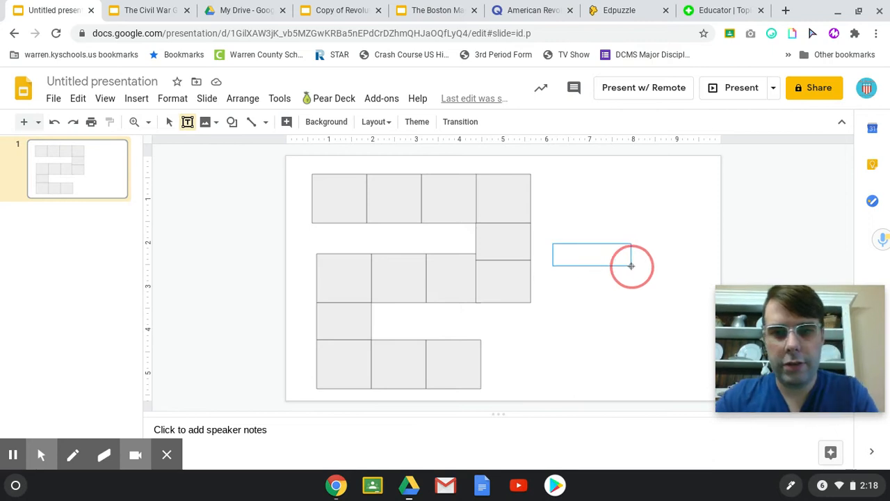
type("Start")
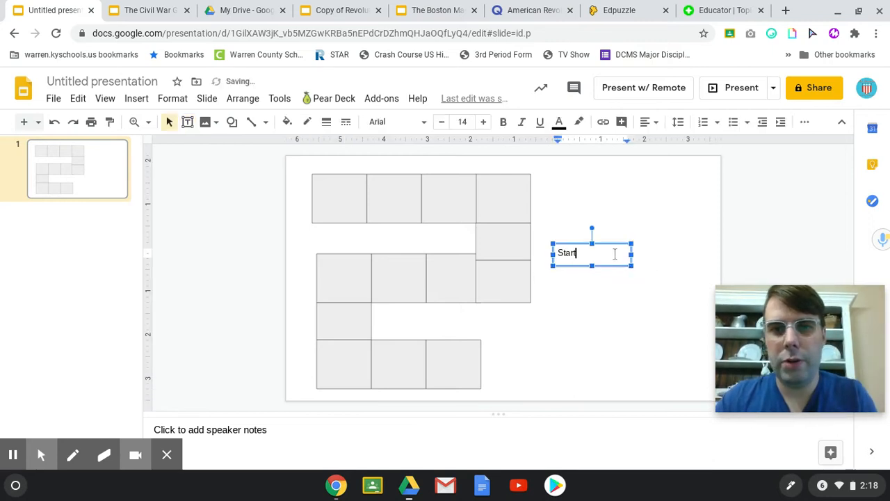
left_click(601, 303)
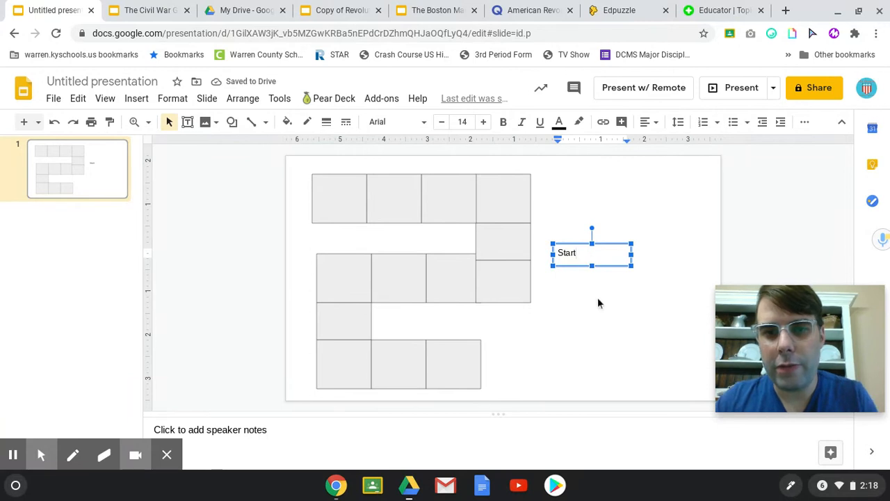
left_click(567, 253)
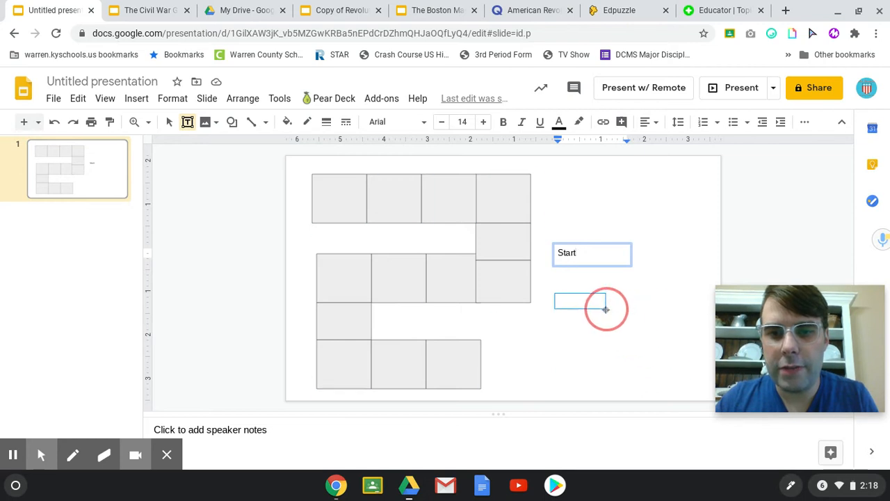
left_click(582, 303)
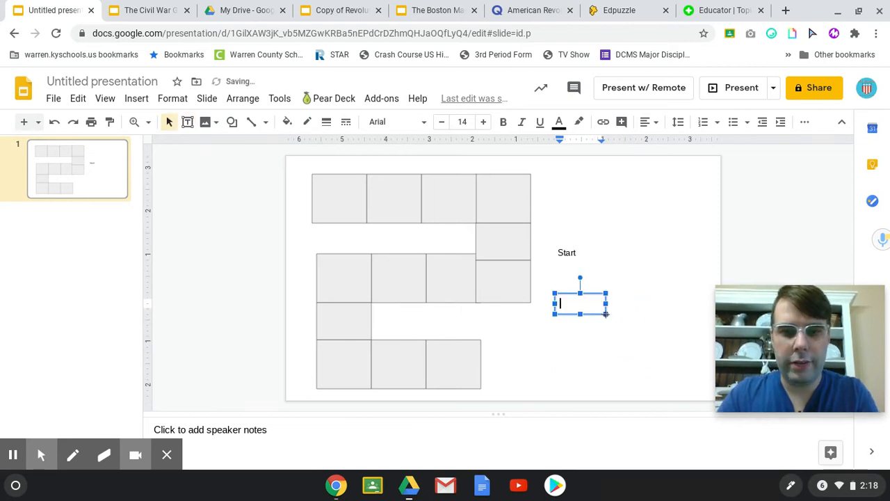
type("Finish")
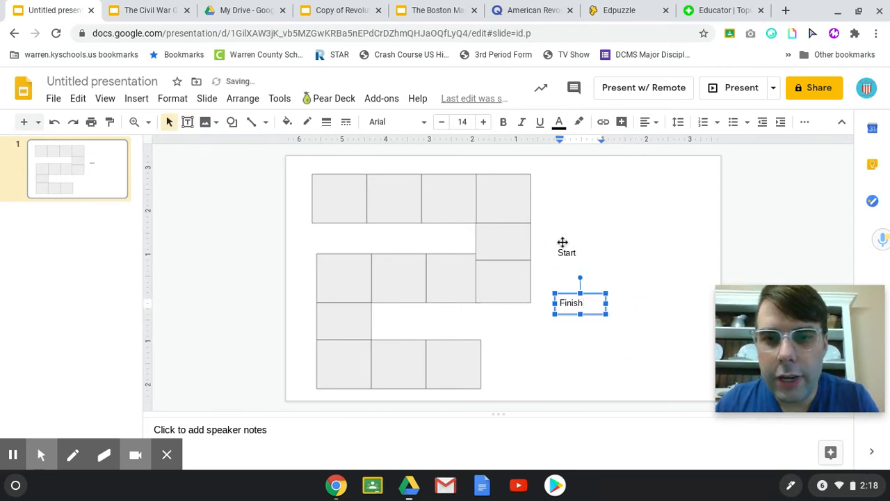
Turn Start sideways beside the first square and place Finish at the path's last square.
left_click_drag(580, 278, 550, 227)
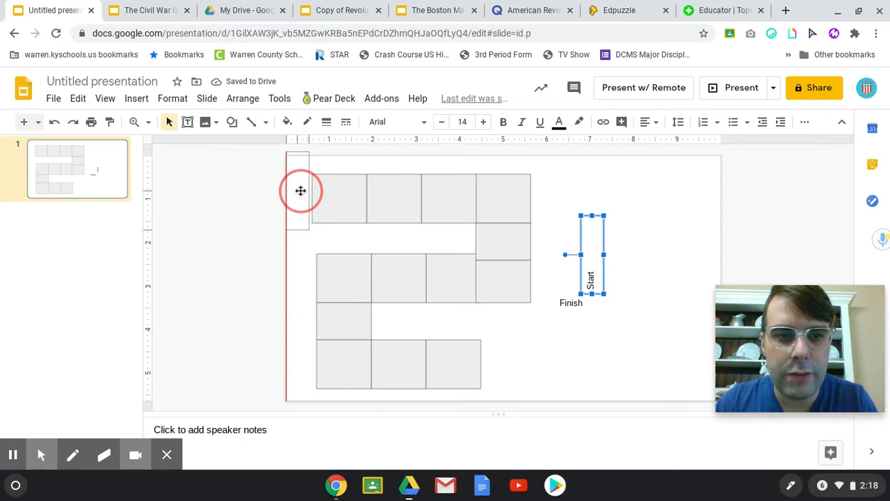
left_click_drag(591, 253, 299, 192)
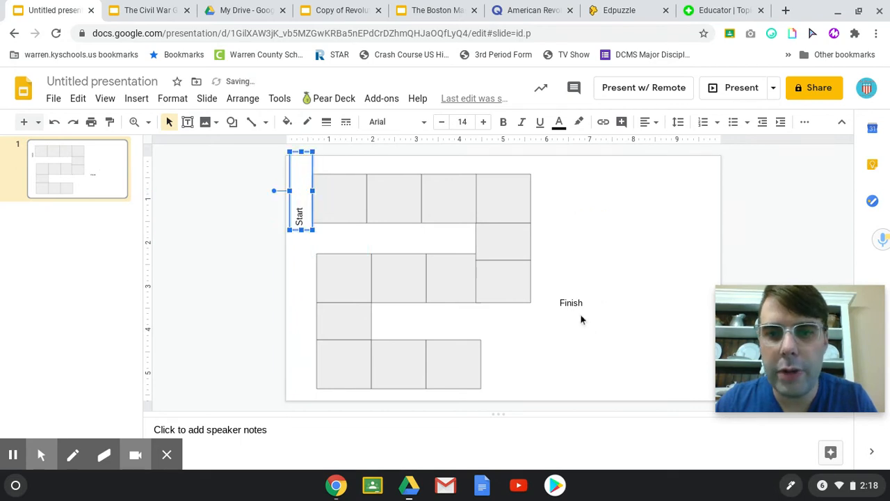
left_click(570, 304)
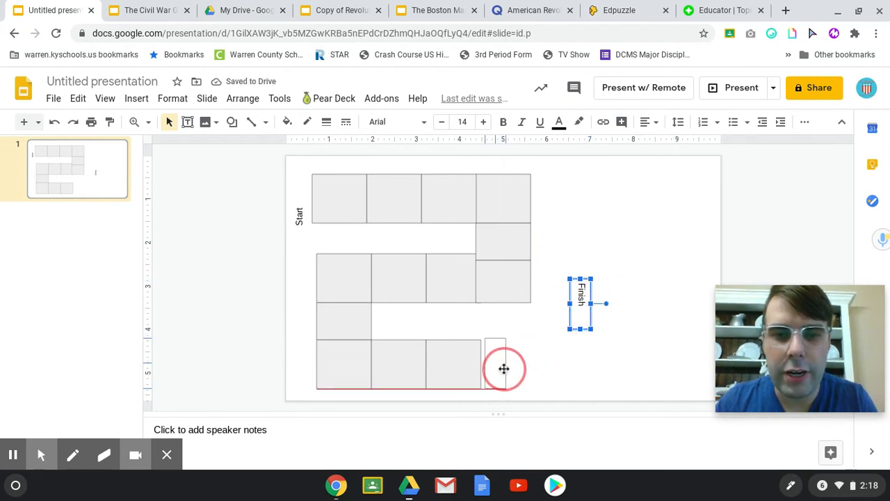
left_click_drag(582, 303, 495, 364)
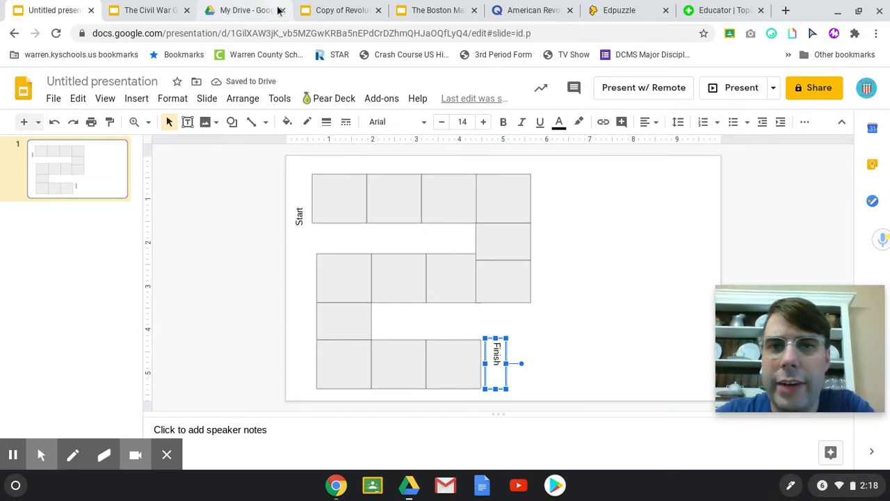
Link the first square to the Quizlet American Revolution vocabulary flashcards URL.
left_click(532, 10)
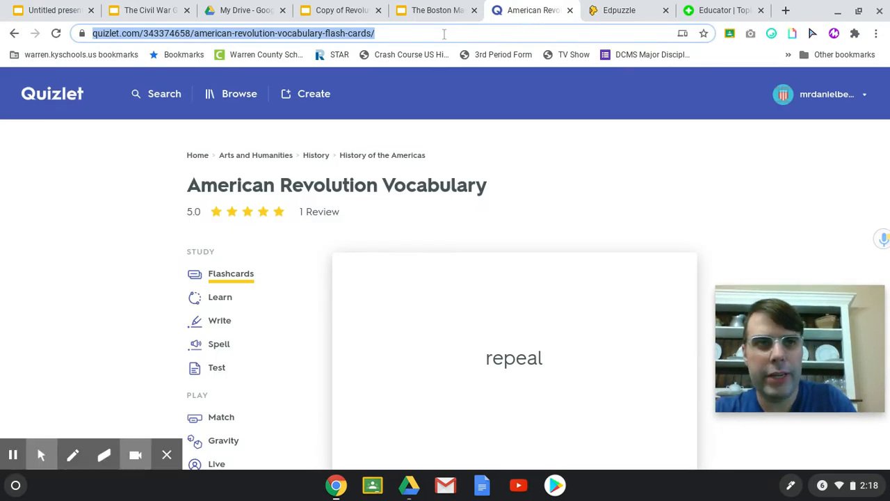
left_click(53, 9)
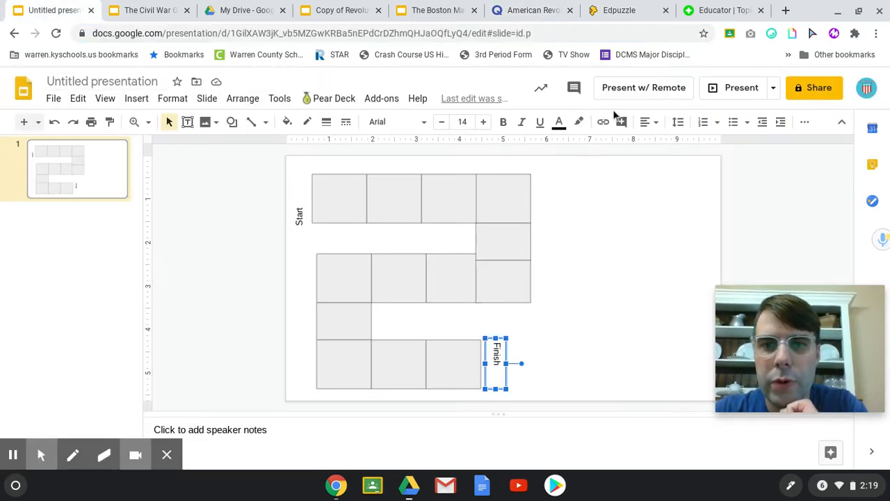
left_click(602, 122)
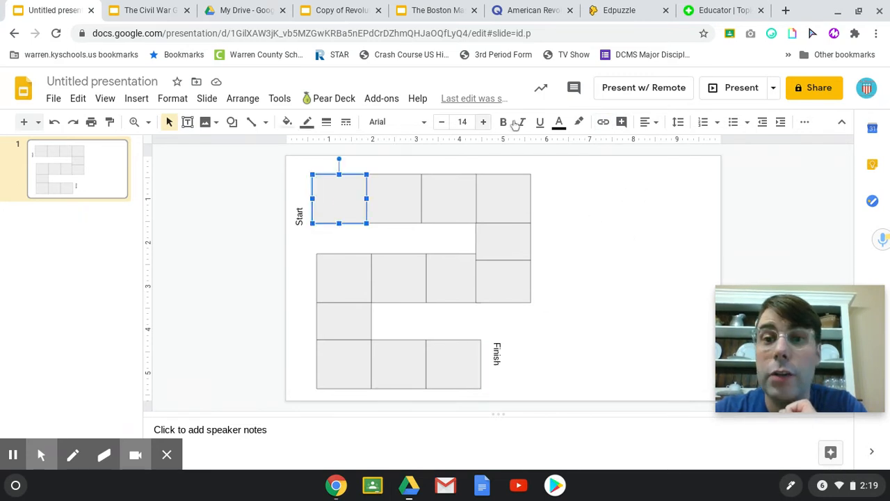
left_click(604, 122)
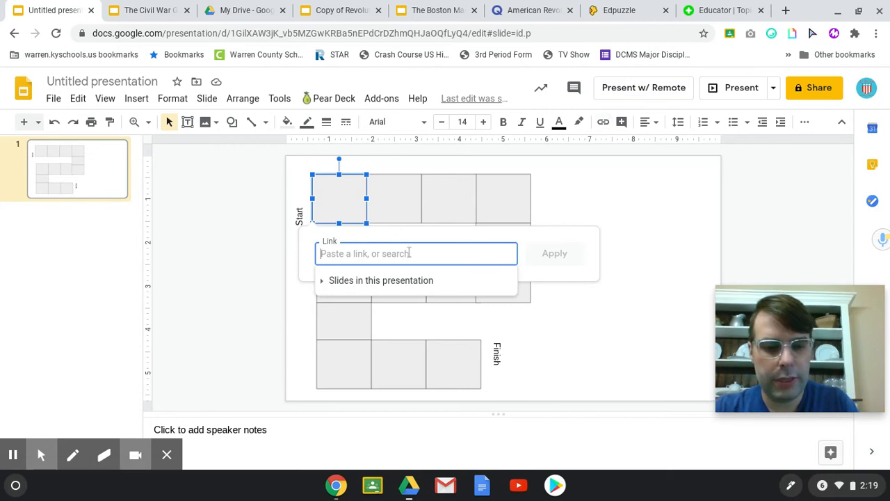
type("58/american-revolution-vocabulary-flash-cards/")
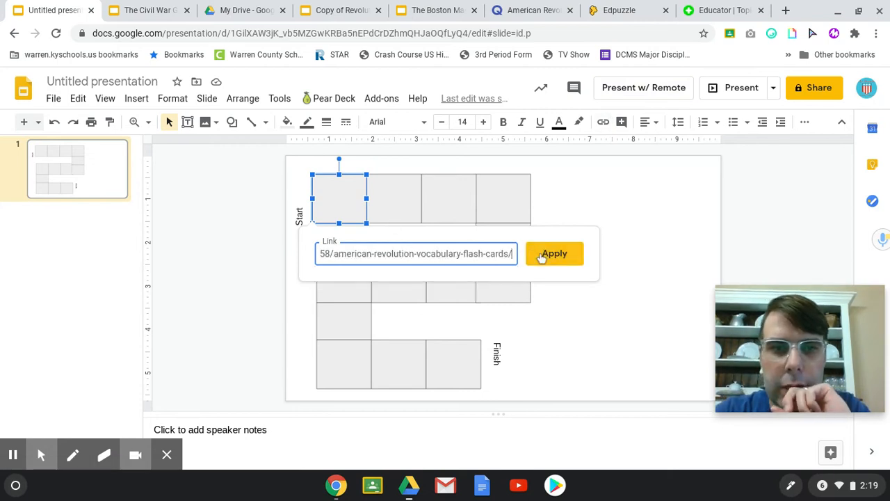
left_click(554, 254)
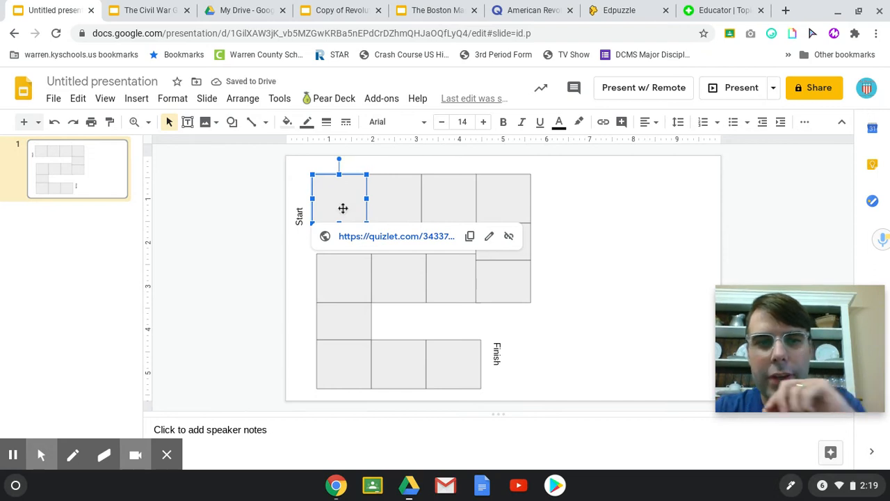
Test the new link opens Quizlet, then return to the board.
left_click(395, 236)
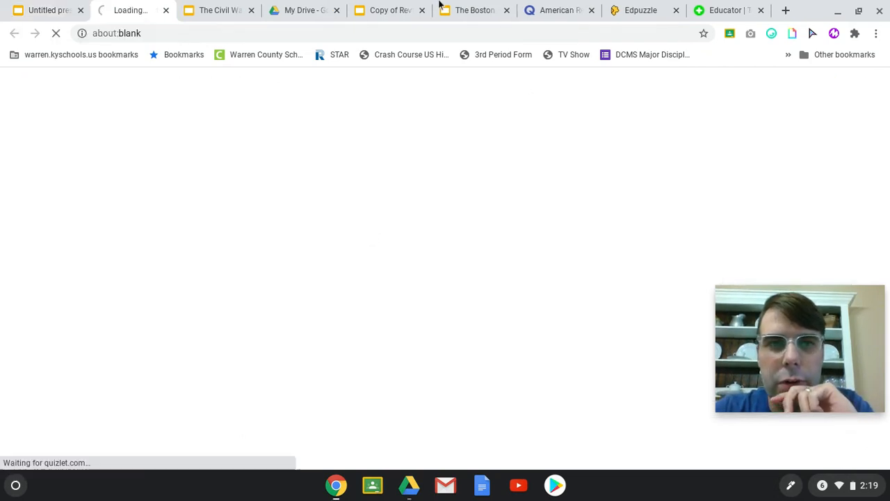
left_click(45, 10)
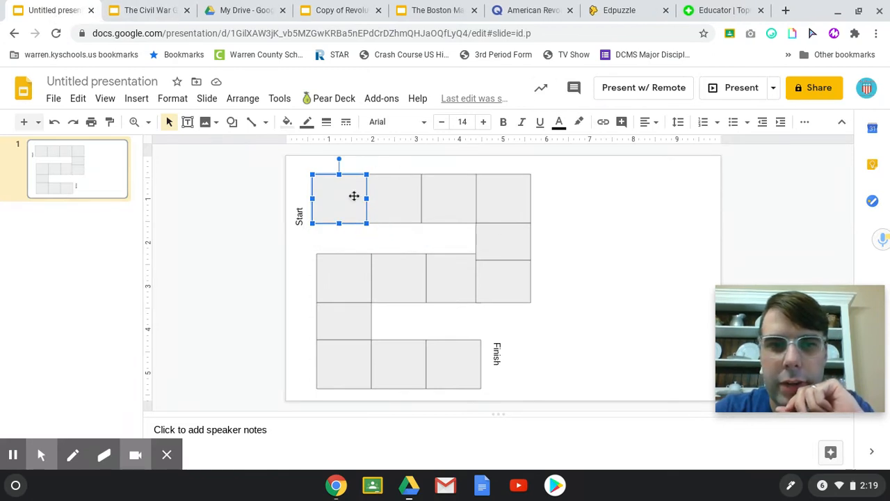
Label the first square '#1 Vocab Practice' and make that text the assignment link.
double_click(339, 198)
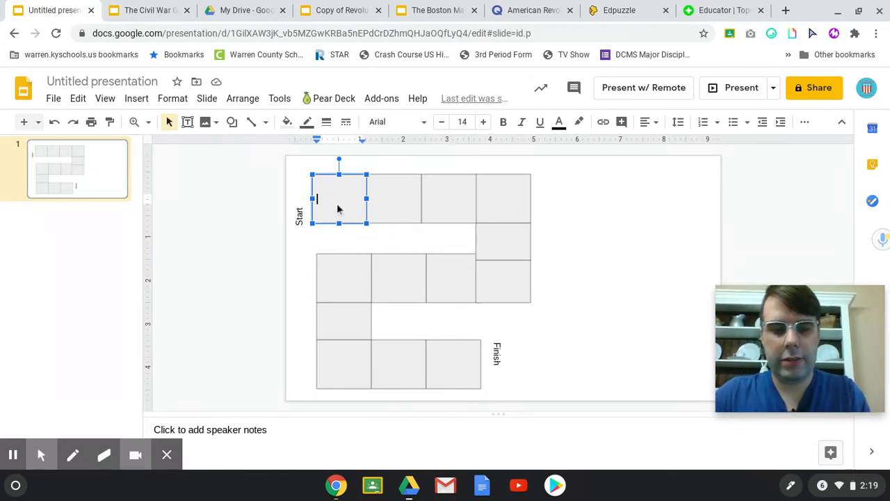
type("#1")
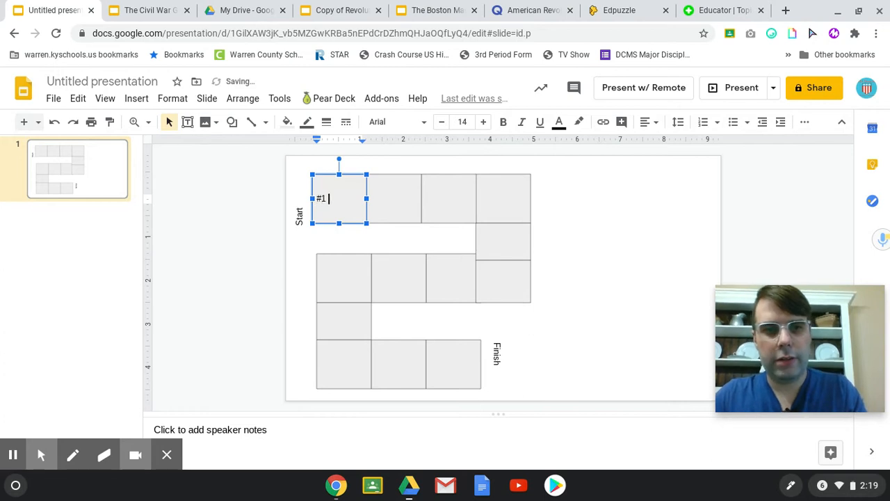
type("Vocab Practice")
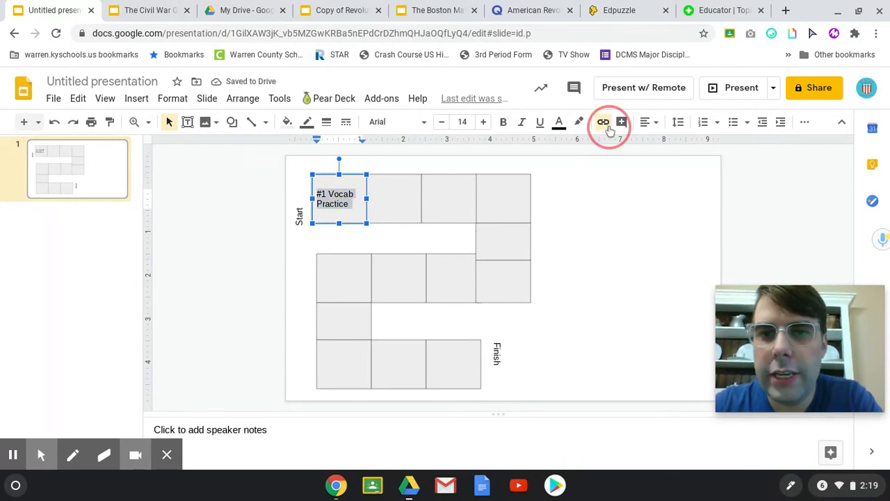
left_click(603, 123)
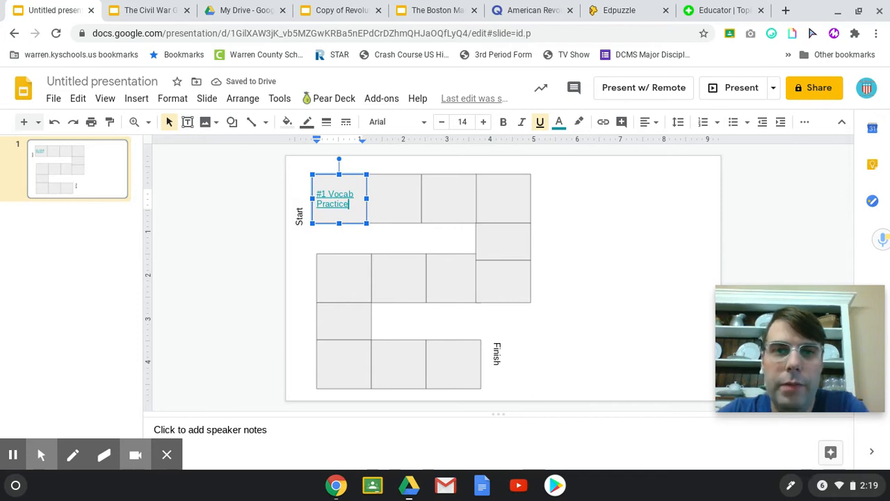
mouse_move(457, 137)
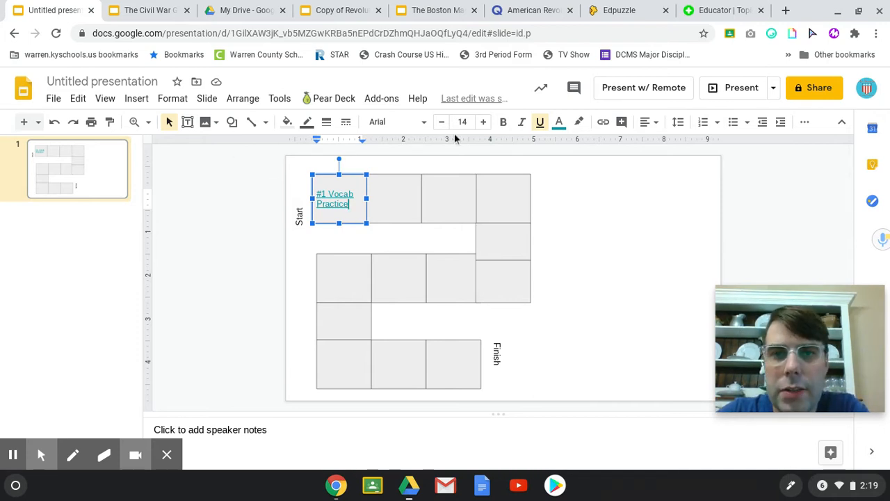
mouse_move(205, 122)
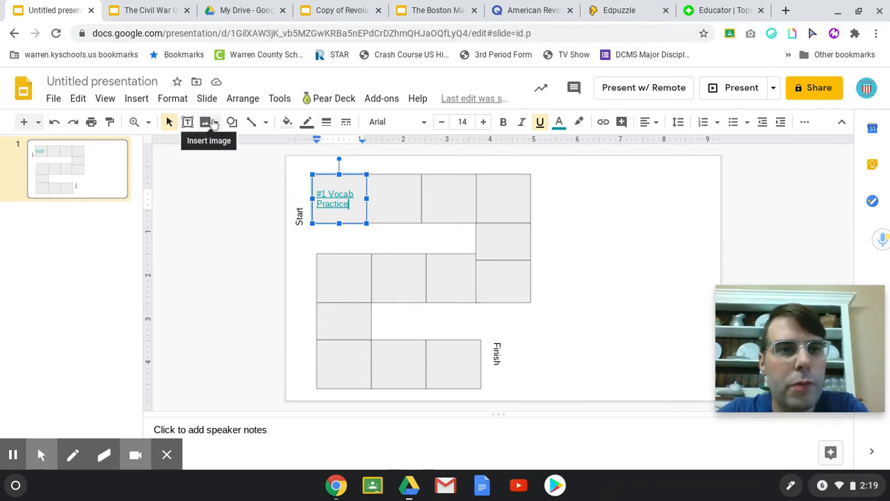
Insert a black arrow image found with a web image search for 'arrow'.
left_click(206, 123)
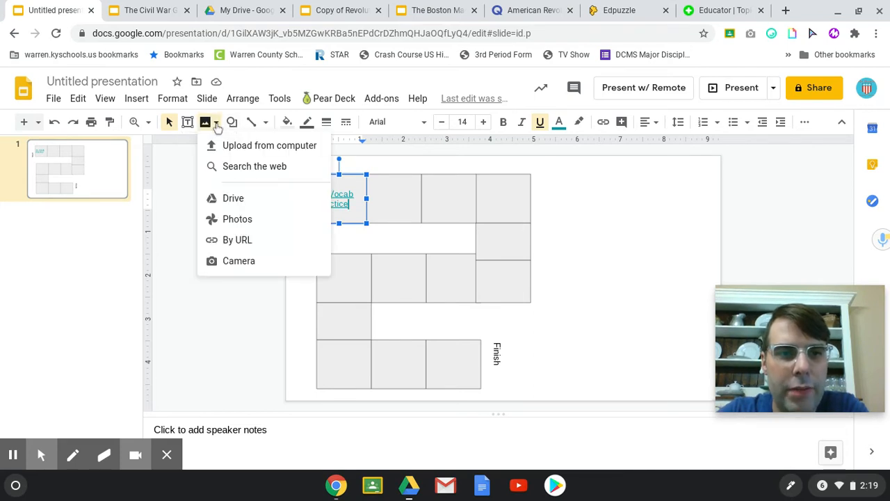
left_click(255, 166)
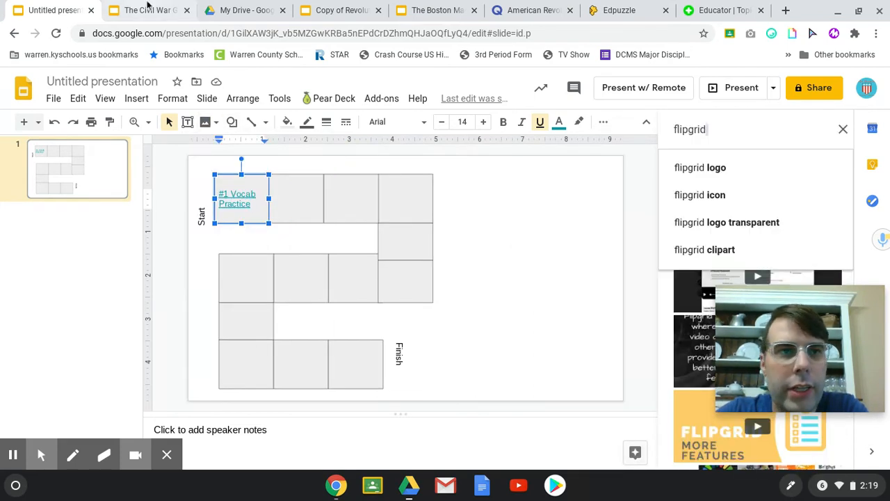
left_click(146, 10)
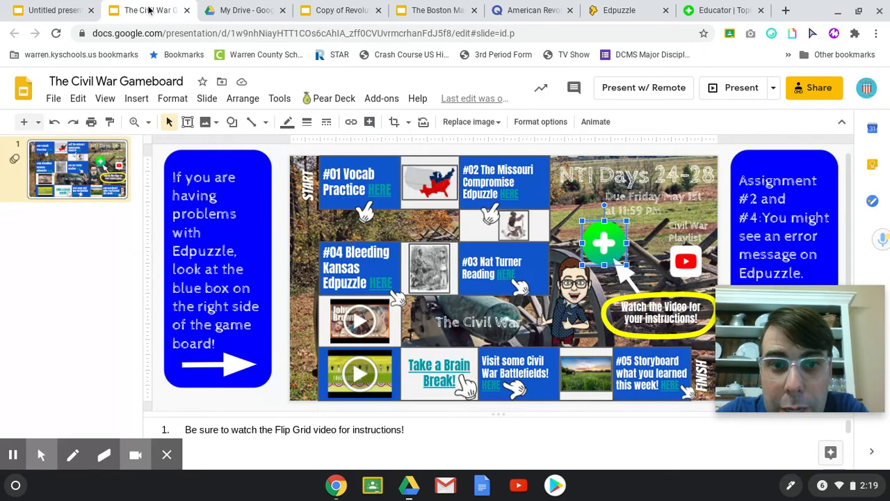
left_click(53, 11)
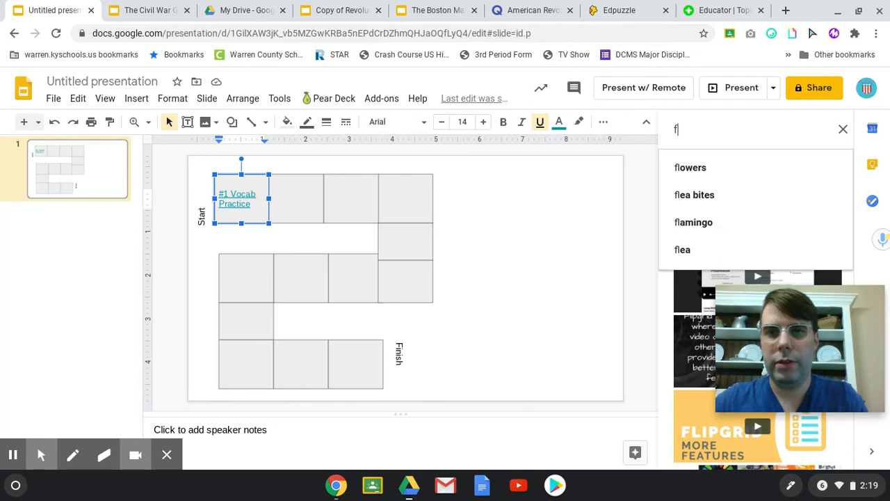
type("arrow")
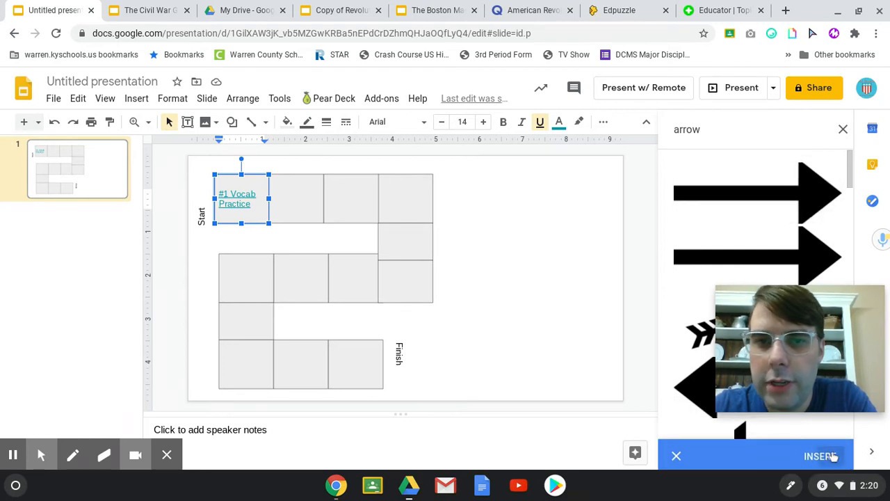
left_click(820, 456)
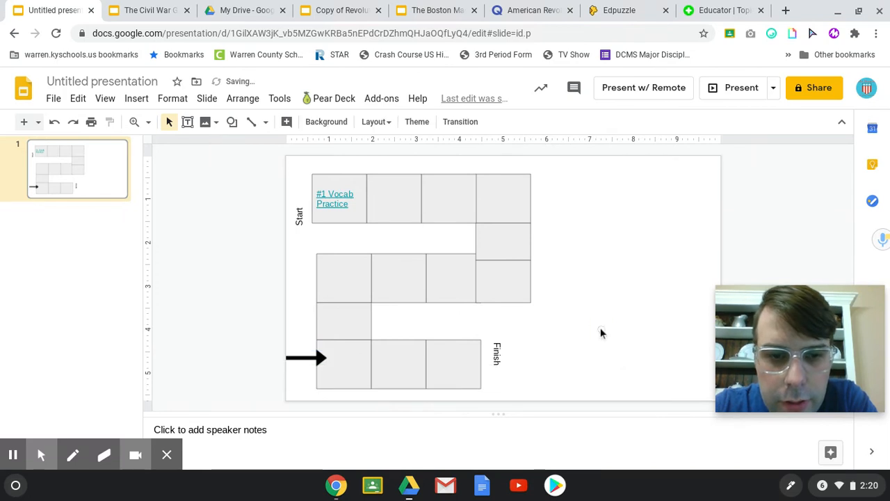
Position the arrow beside Start, pointing into the first square.
left_click(306, 357)
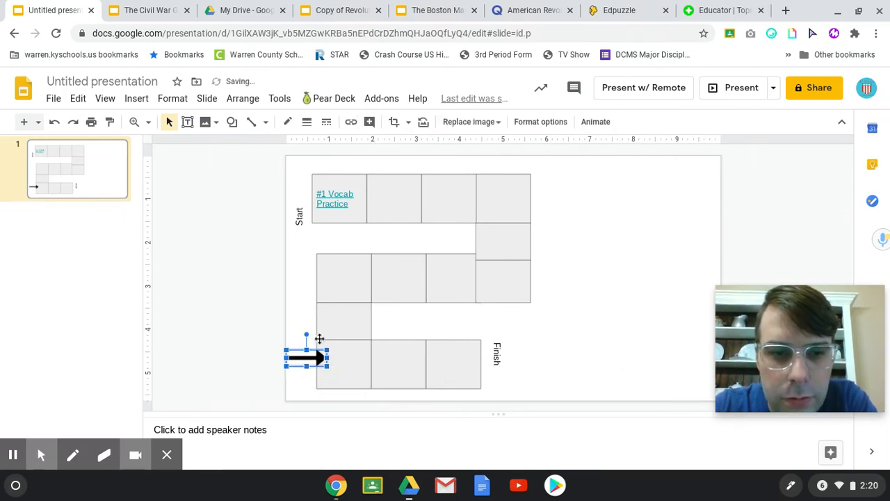
left_click_drag(306, 335, 221, 331)
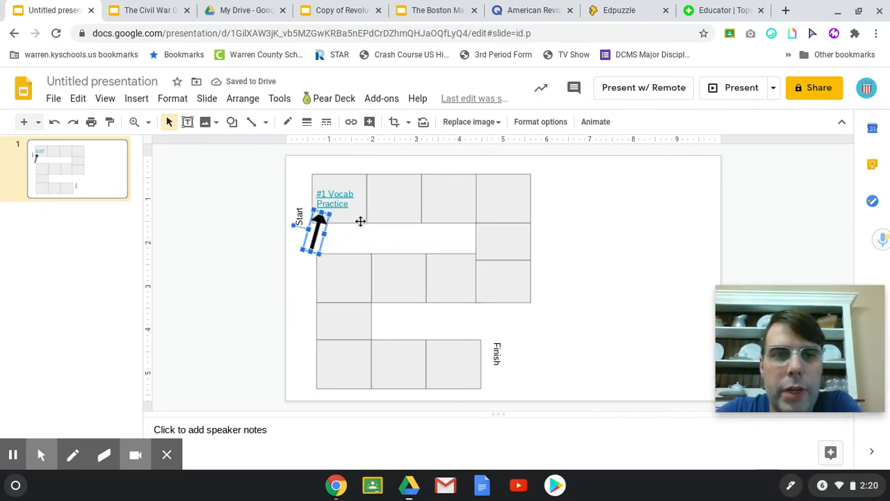
Fill the first square blue.
left_click(334, 197)
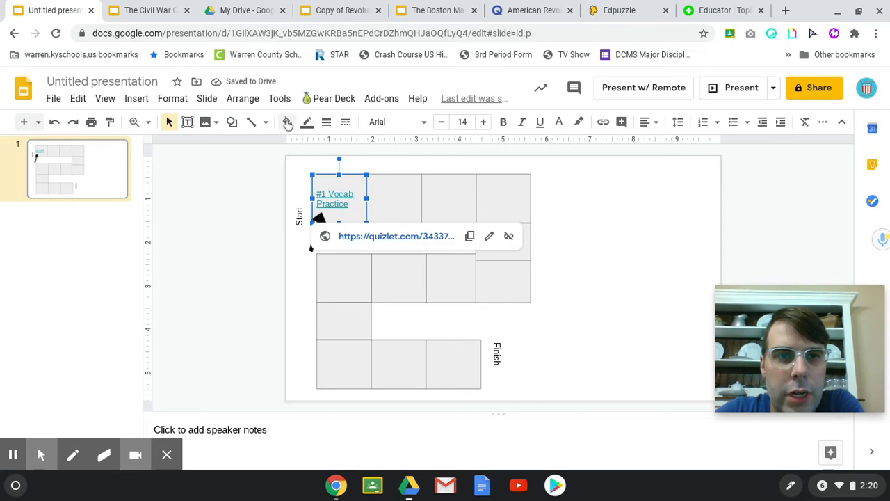
left_click(287, 123)
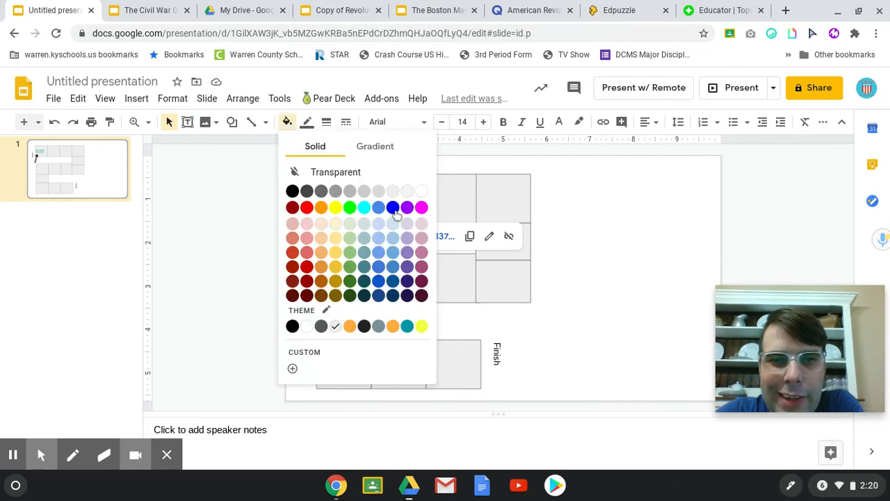
left_click(392, 207)
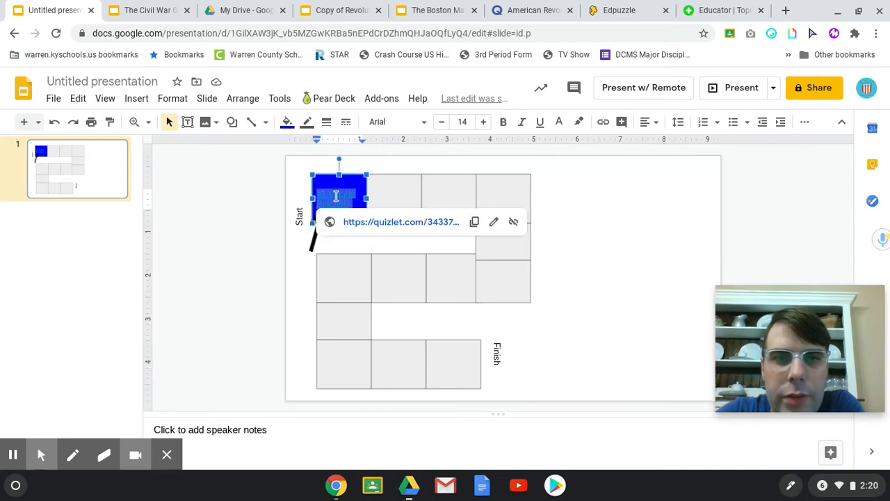
mouse_move(579, 123)
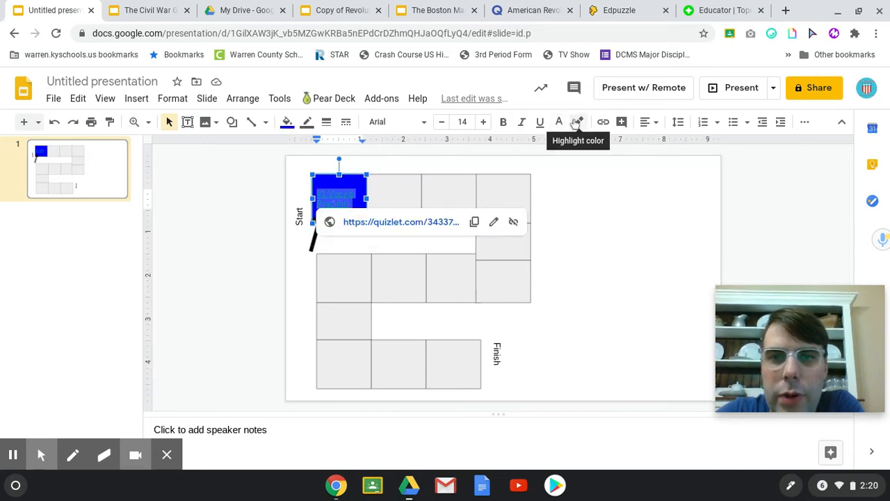
Make the second square white, removing its grey fill.
left_click(559, 122)
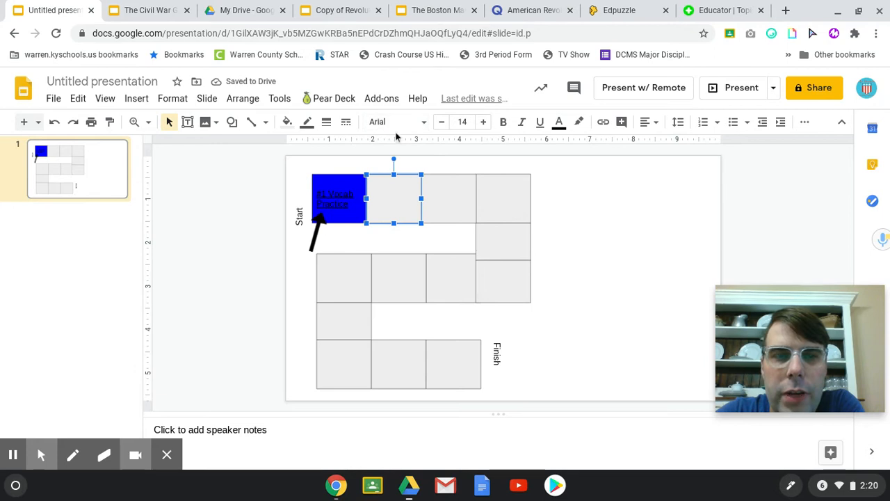
mouse_move(381, 179)
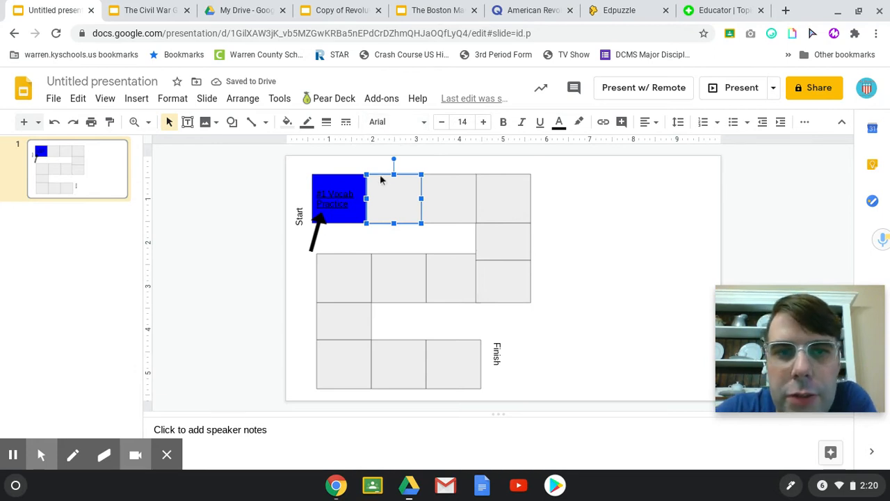
left_click(286, 122)
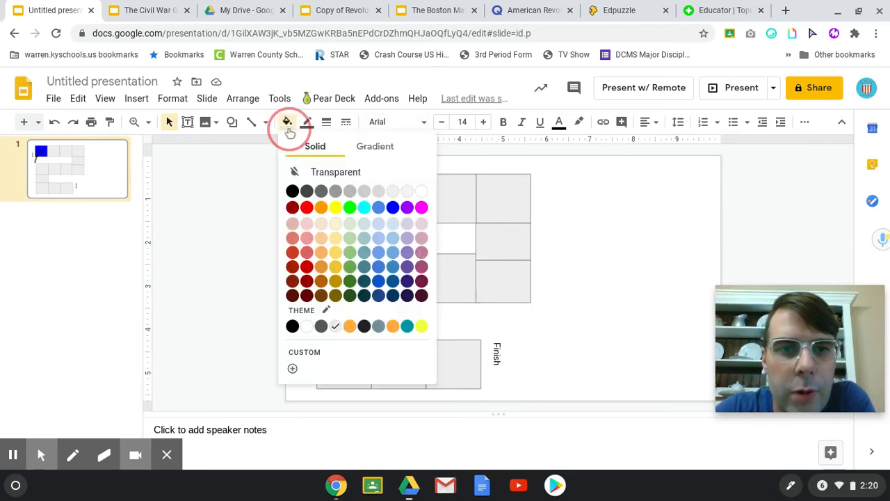
left_click(393, 207)
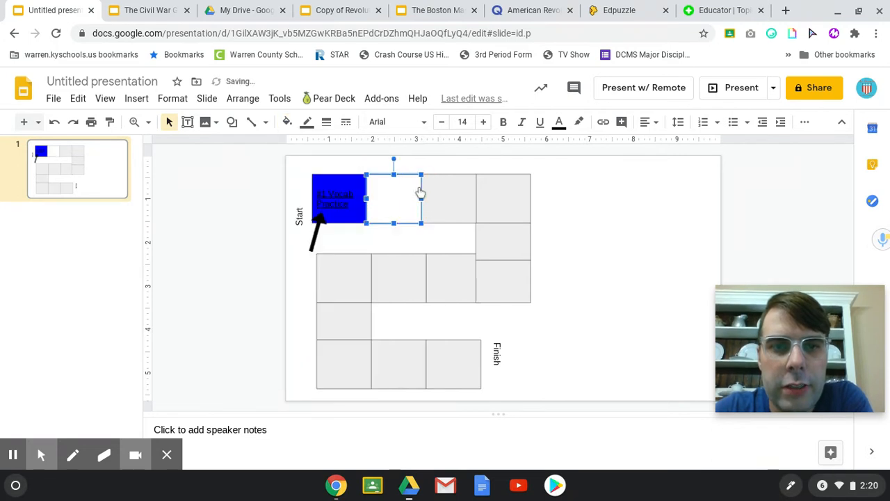
mouse_move(395, 201)
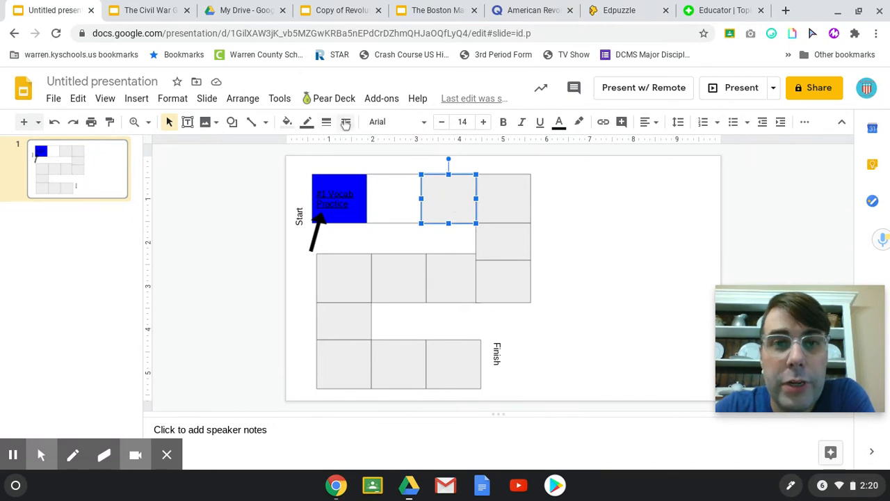
mouse_move(482, 123)
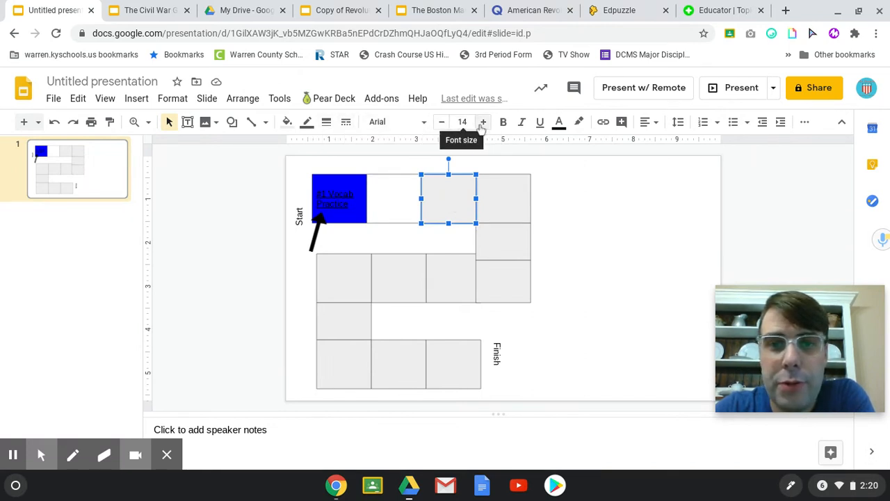
left_click(286, 122)
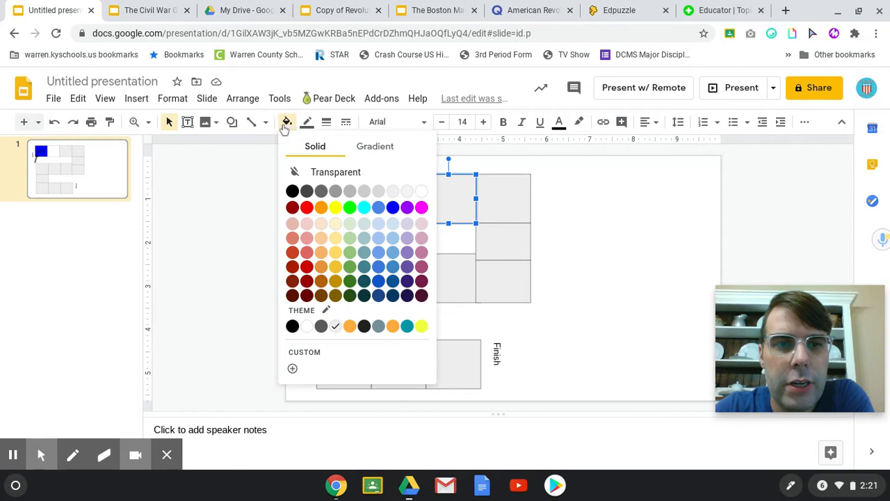
Fill the third top-row square blue on the game board.
left_click(392, 206)
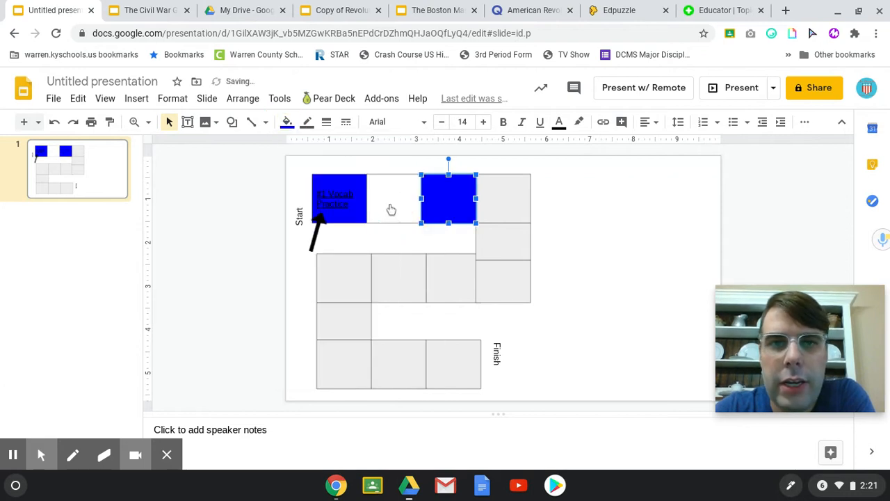
Change the Boston Massacre deck's address ending from /edit to /copy.
left_click(437, 10)
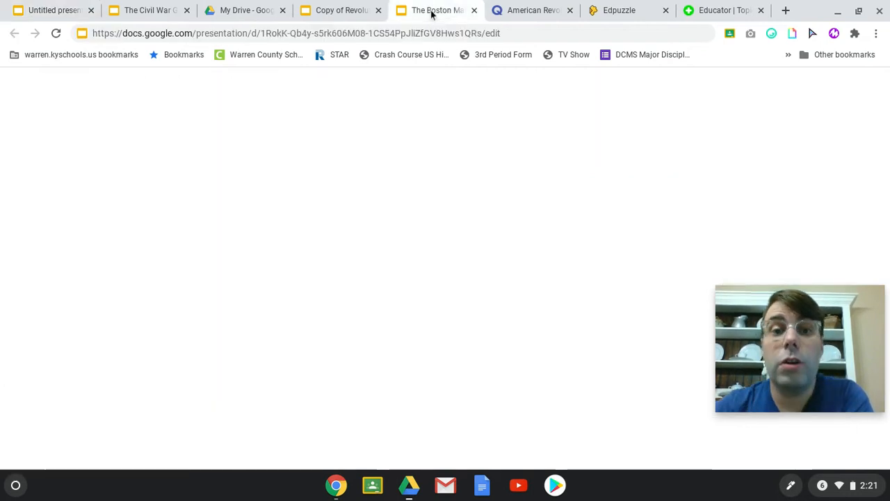
left_click(437, 10)
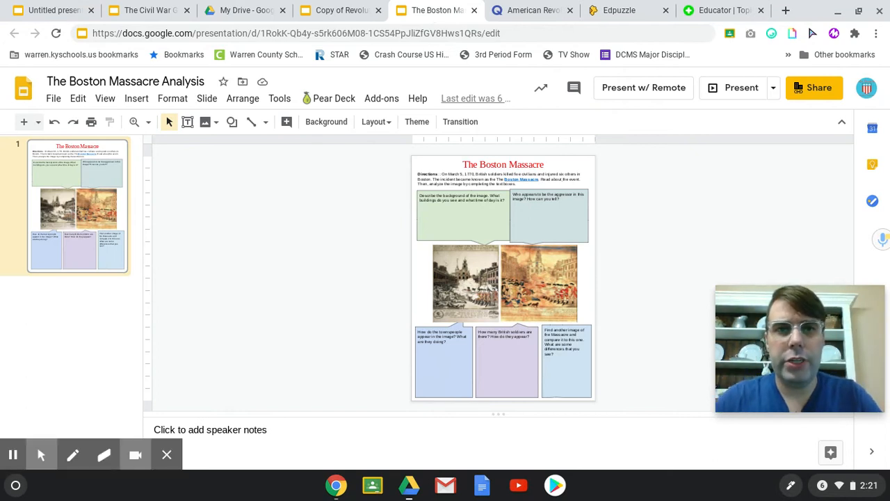
left_click(299, 33)
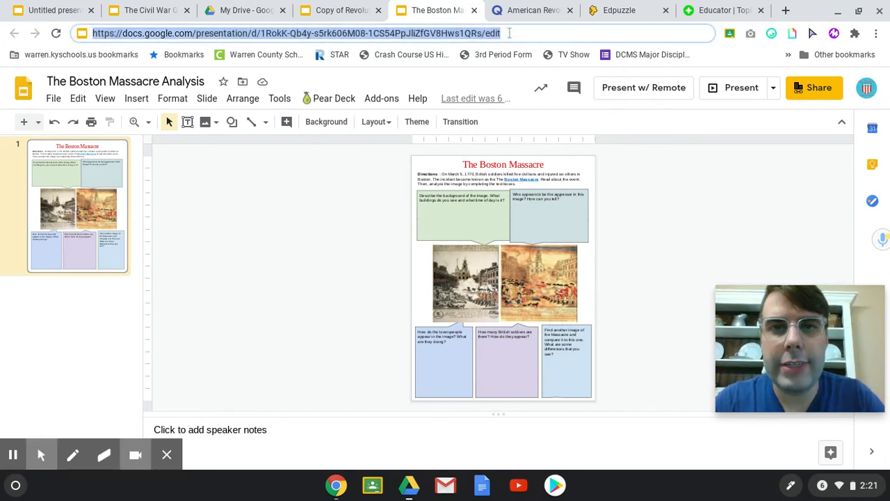
left_click(295, 33)
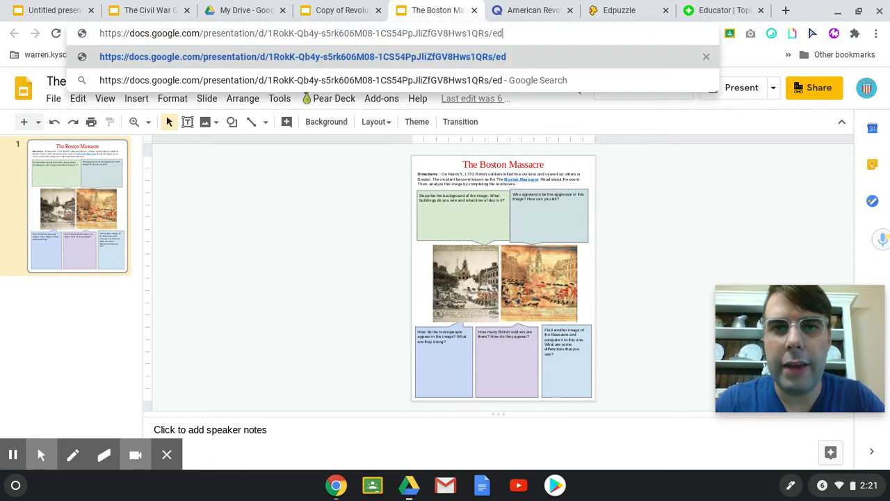
type("cop")
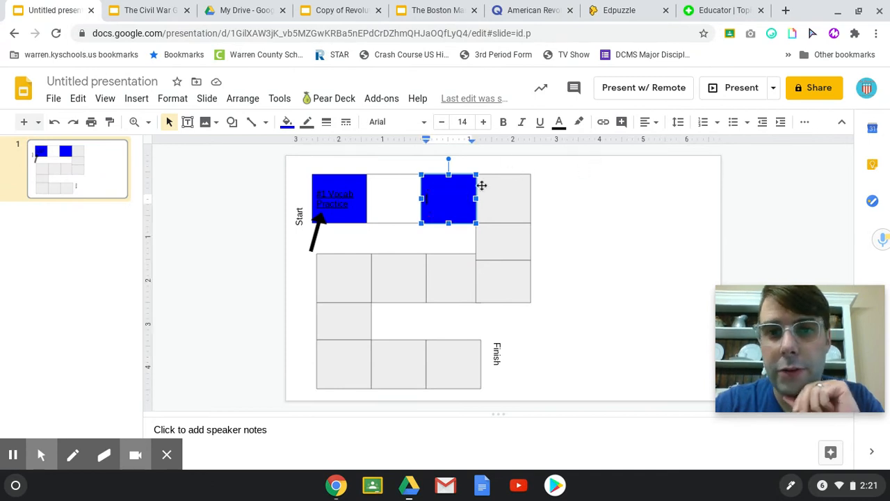
Label the square '#2 Boston Massacre Google Slides', linked to the Boston Massacre copy URL.
left_click(603, 123)
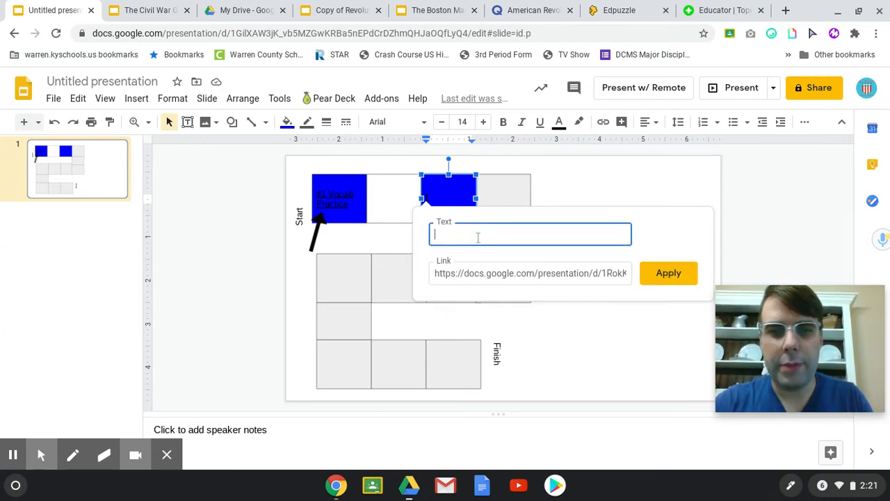
type("#2 Boston M")
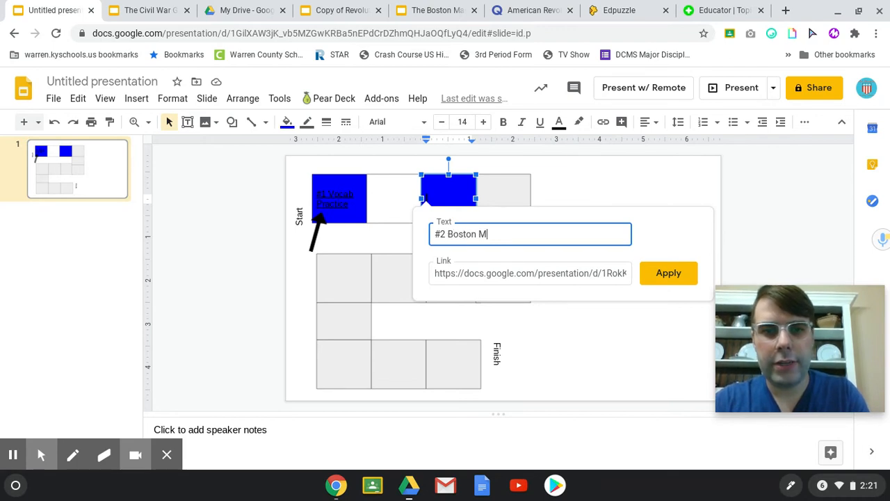
type("assacre")
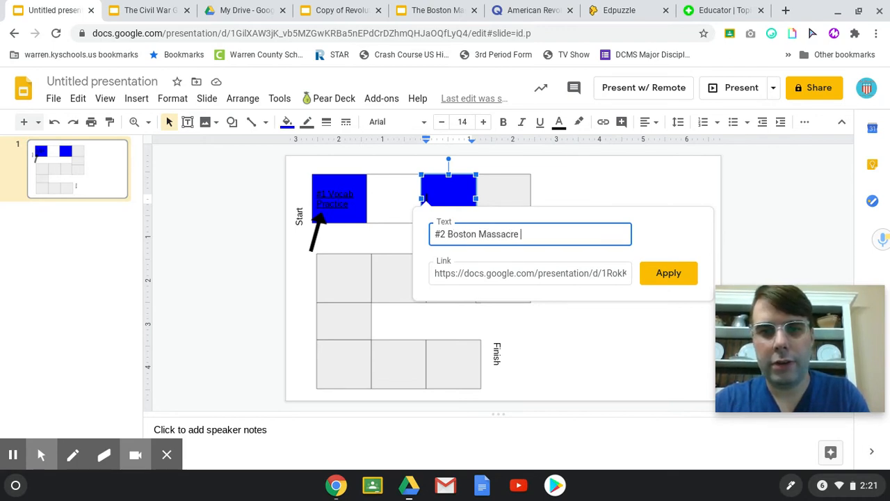
type("Google Slides")
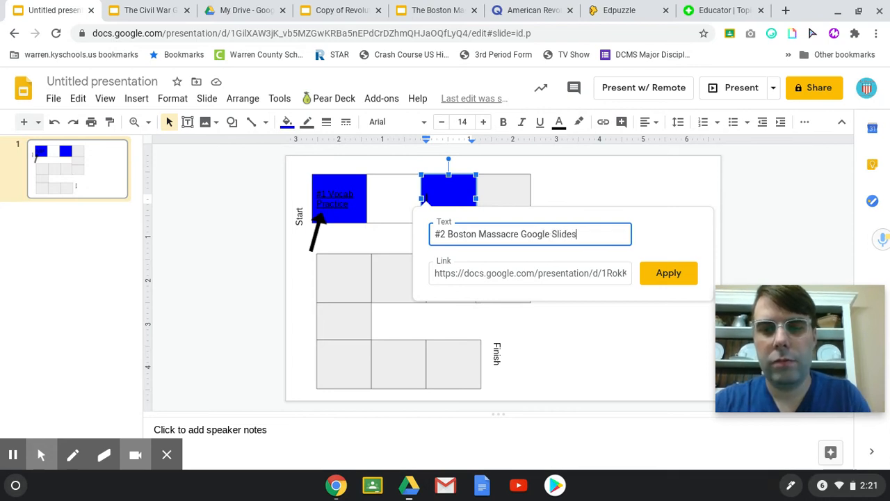
left_click(668, 272)
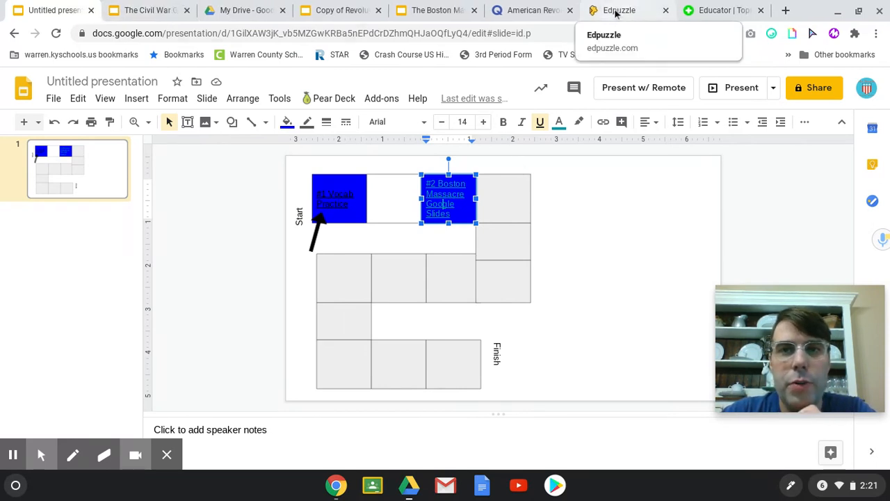
Copy the Edpuzzle lesson's public link and return to the Untitled presentation.
left_click(618, 10)
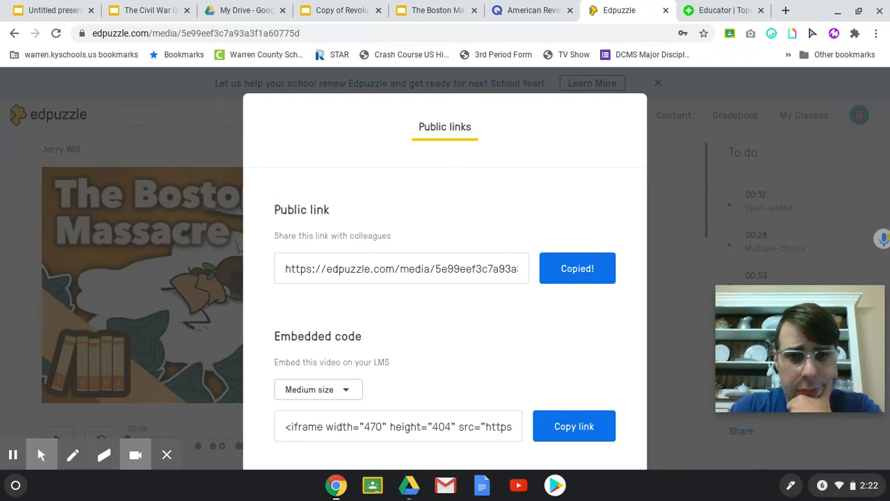
left_click(577, 268)
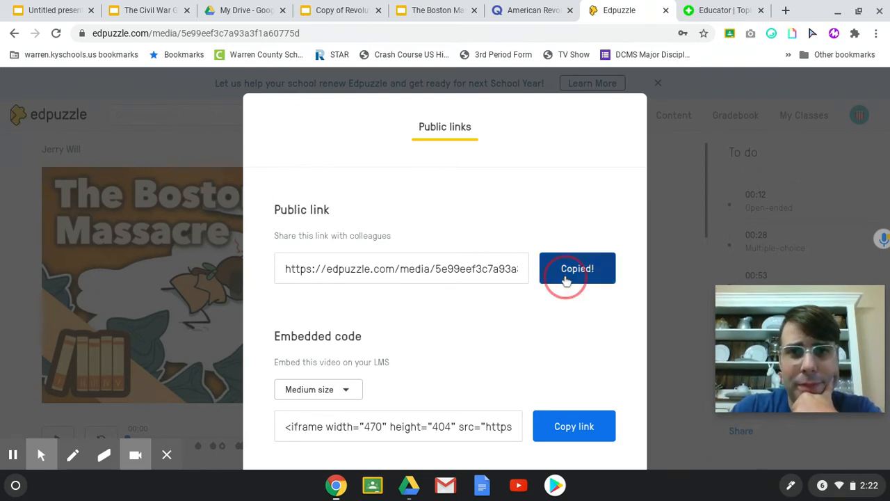
left_click(49, 10)
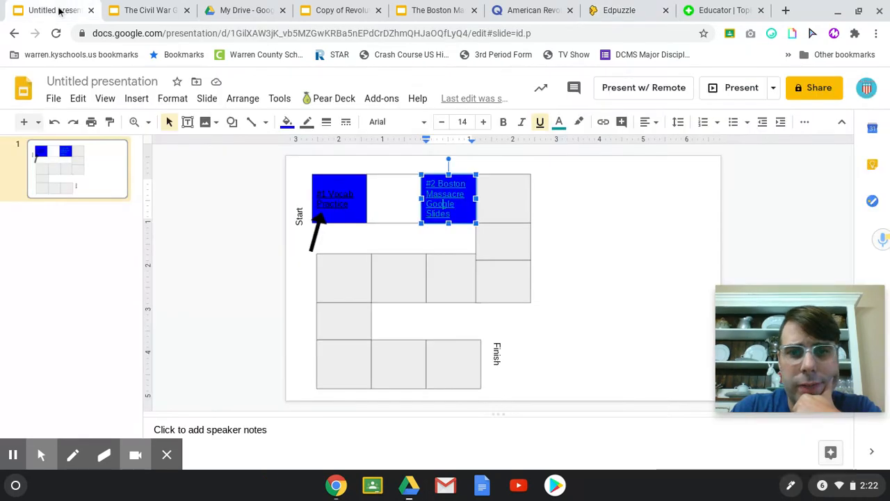
Label the square below top-right '#3 Boston Massacre Edpuzzle', linked to the Edpuzzle URL.
left_click(501, 242)
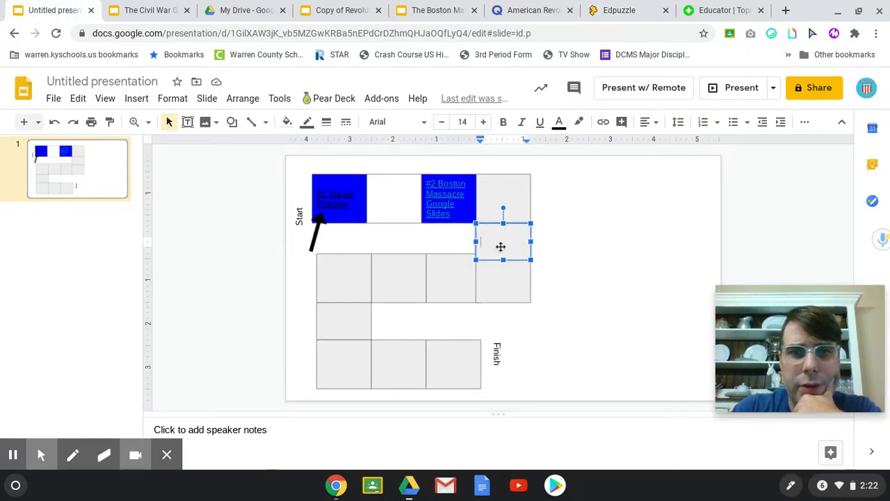
left_click(602, 122)
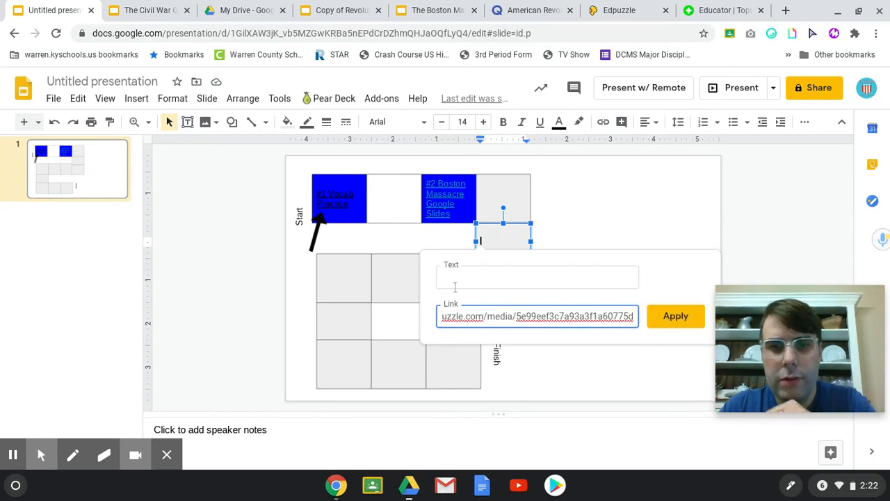
type("#")
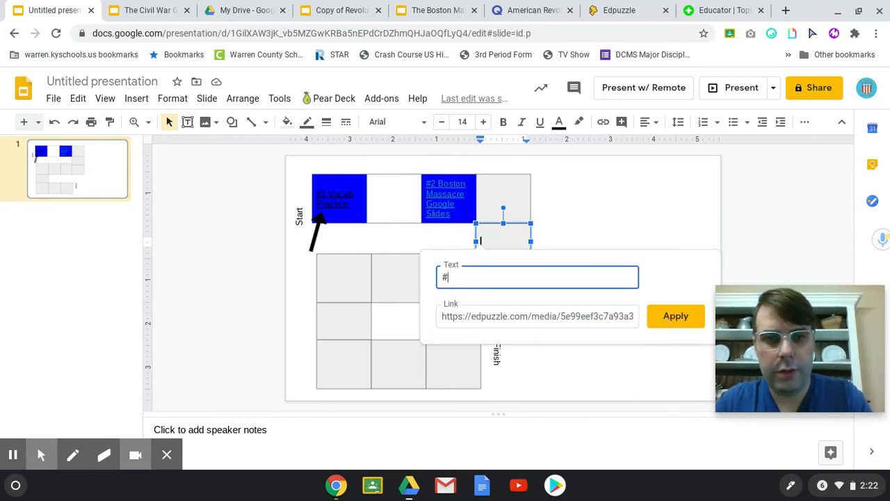
type("3 b")
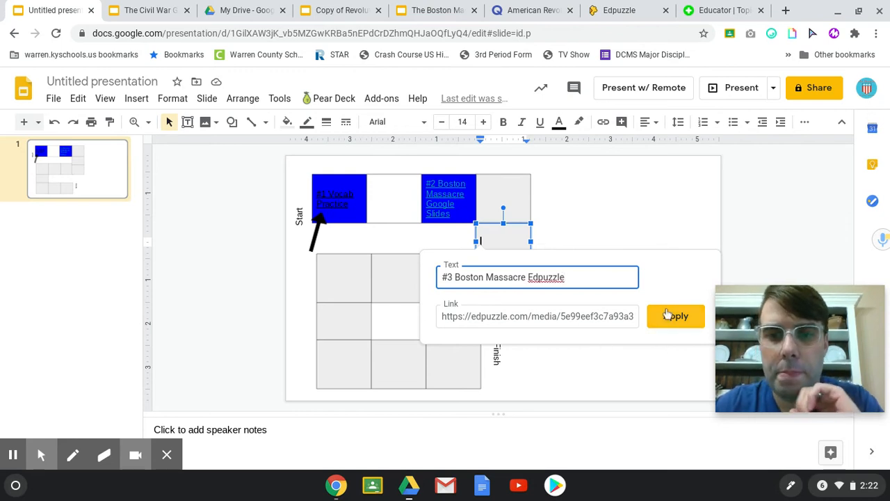
left_click(676, 315)
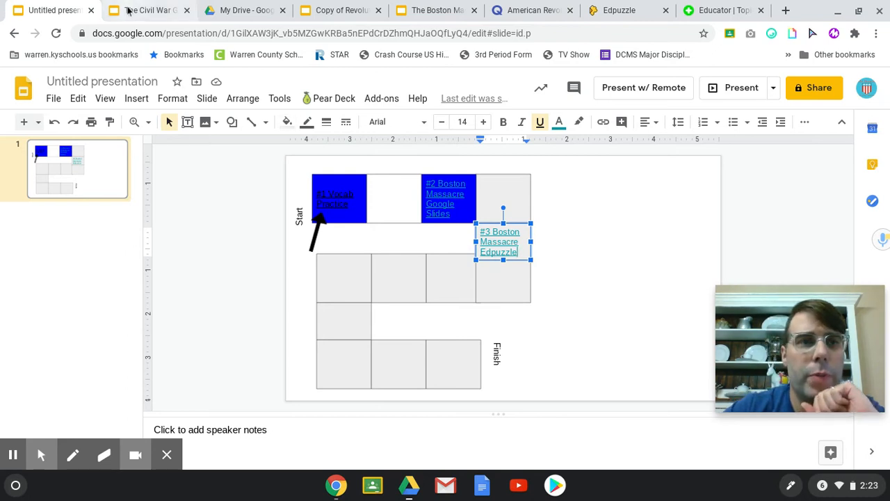
Insert the Boston Tea Party YouTube video via Insert > Video search.
left_click(147, 10)
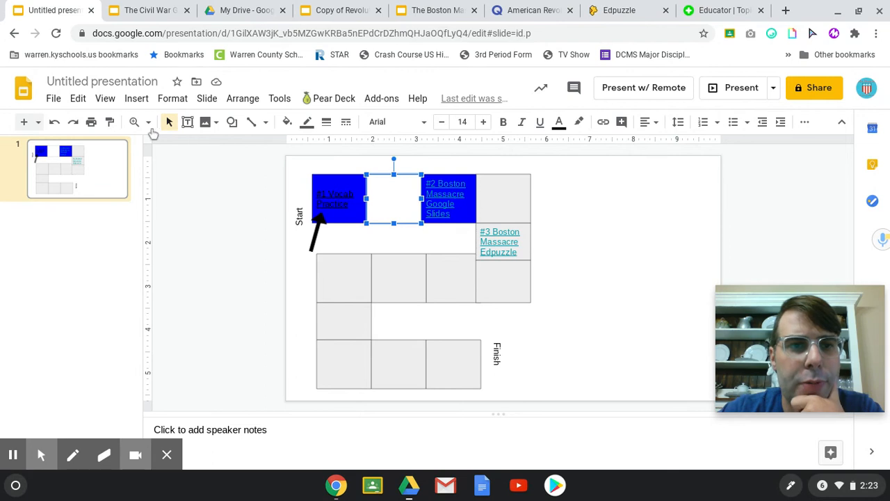
left_click(136, 97)
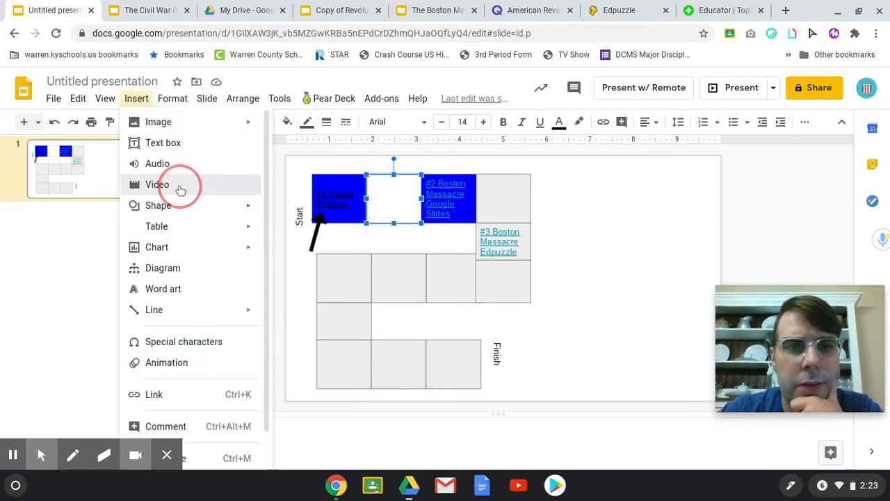
left_click(157, 184)
type("mr. betts boston massacre")
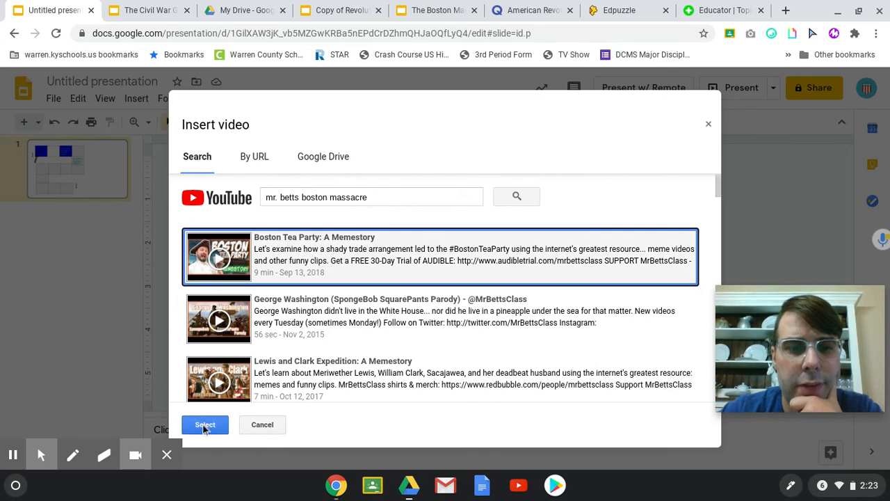
left_click(206, 424)
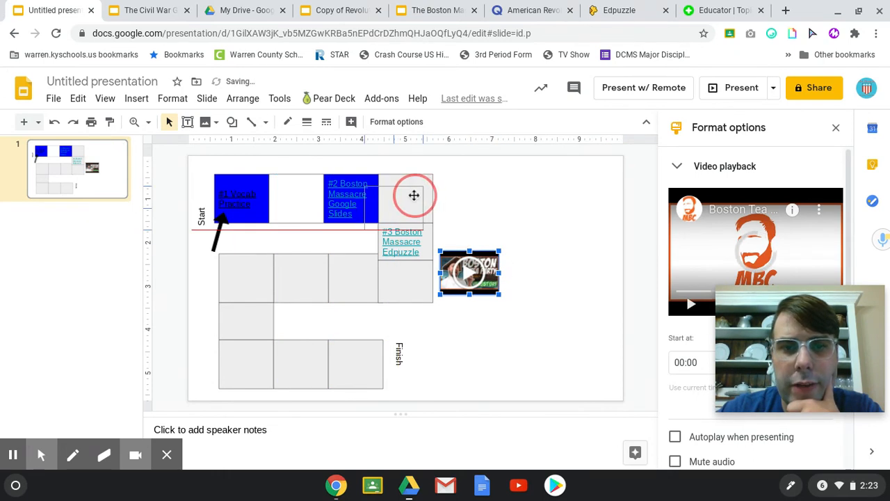
Move and resize the video to fit the top-right board square.
left_click_drag(470, 272, 403, 201)
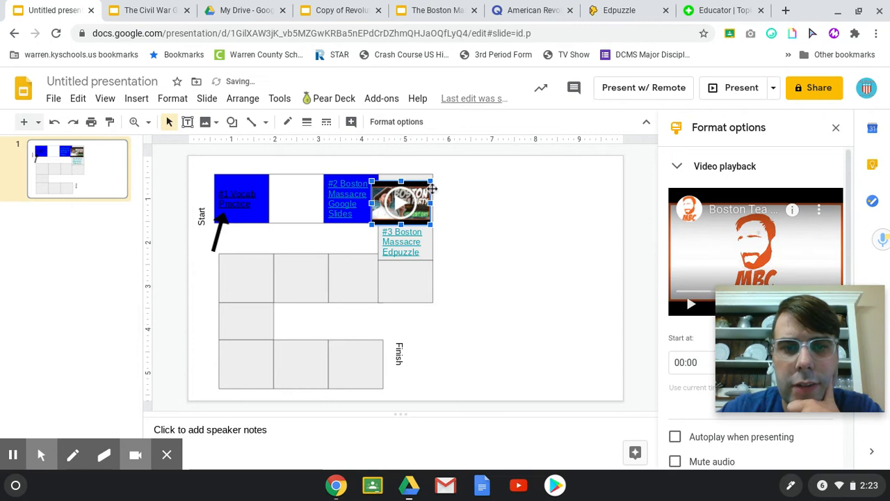
left_click(418, 192)
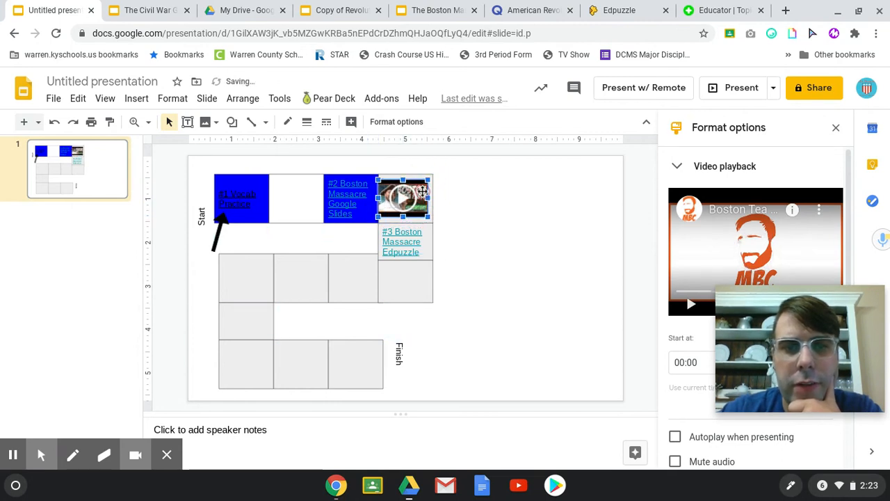
left_click(424, 188)
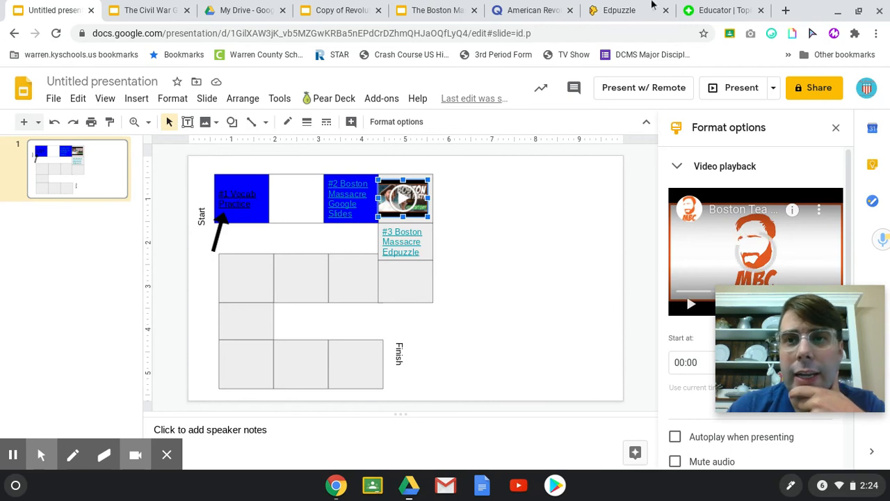
Copy the new Flipgrid topic's share link and return to the Untitled presentation.
left_click(723, 10)
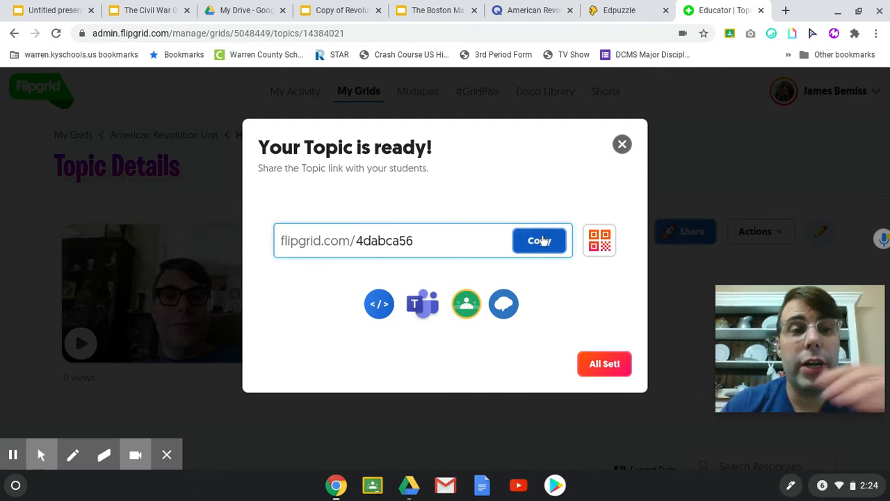
left_click(540, 239)
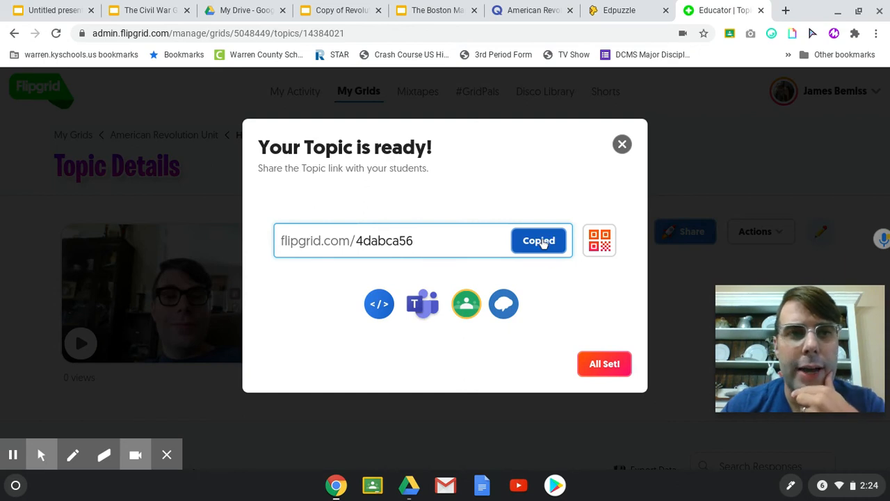
left_click(48, 9)
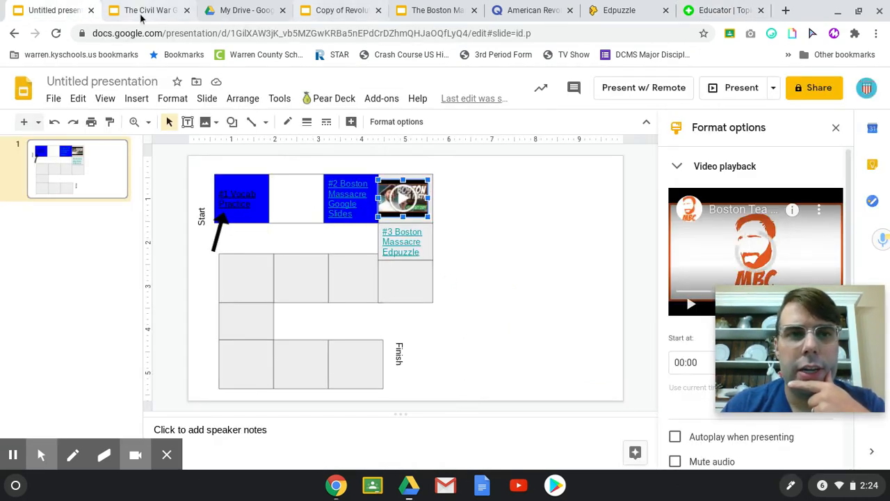
Copy the green plus icon from The Civil War Gameboard and place it on the new board.
left_click(147, 9)
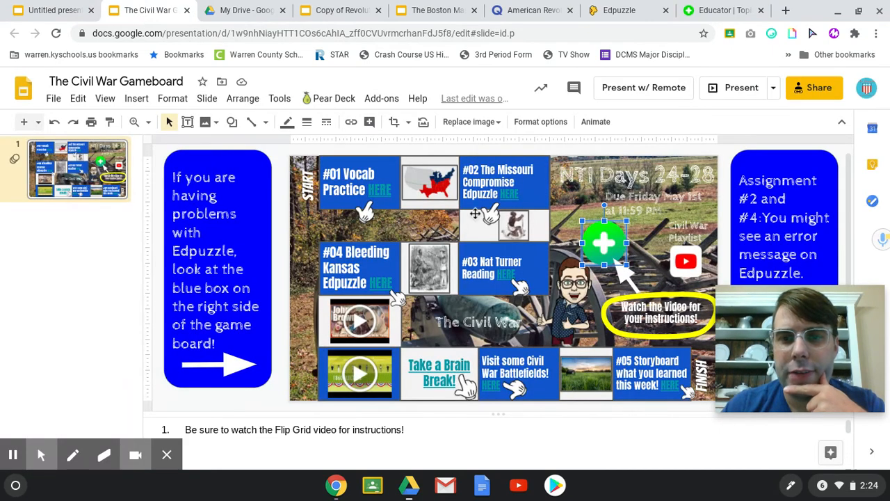
right_click(604, 244)
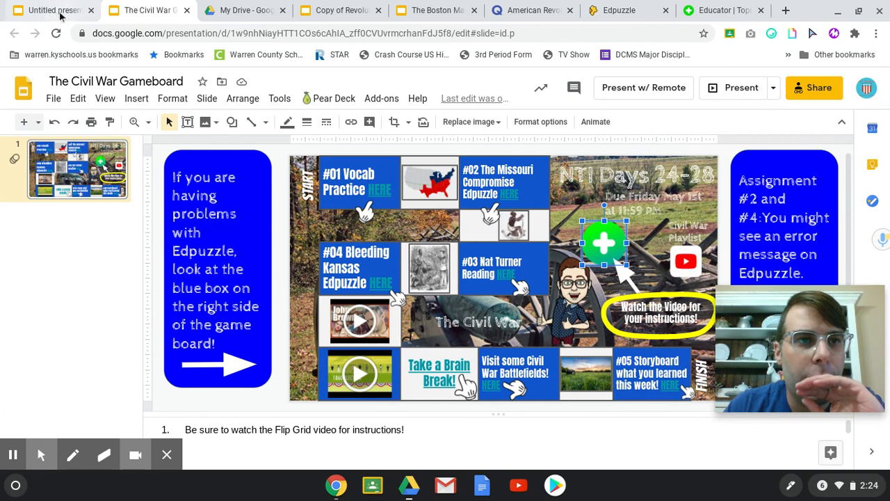
left_click(48, 10)
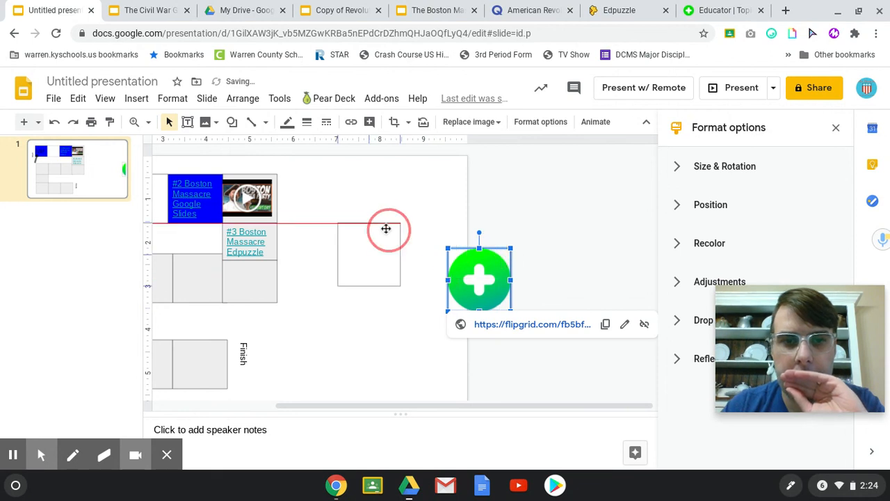
left_click_drag(479, 278, 336, 245)
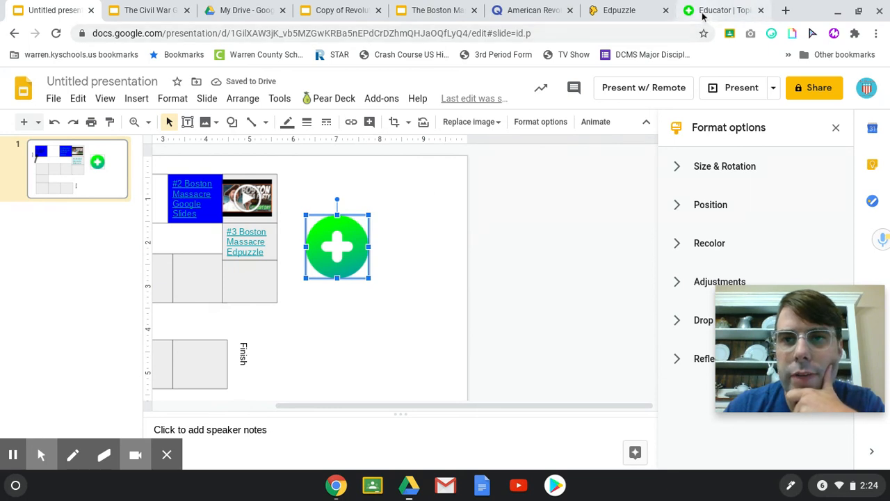
left_click(723, 10)
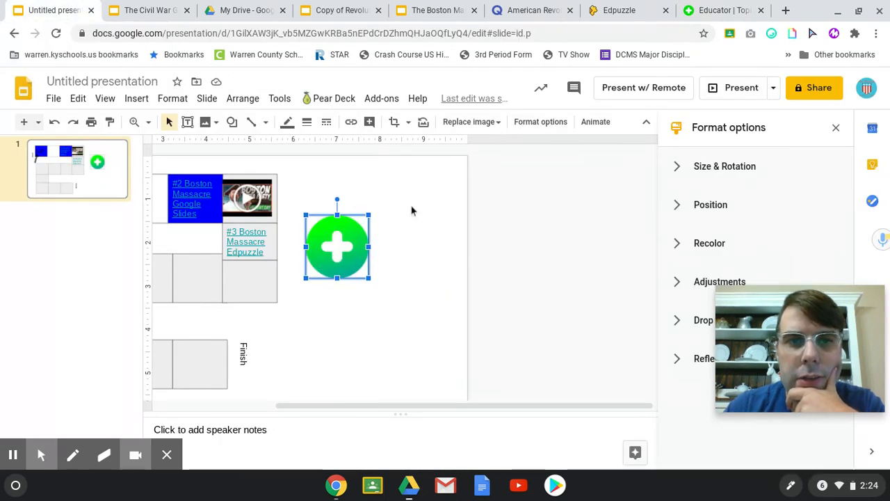
left_click(351, 122)
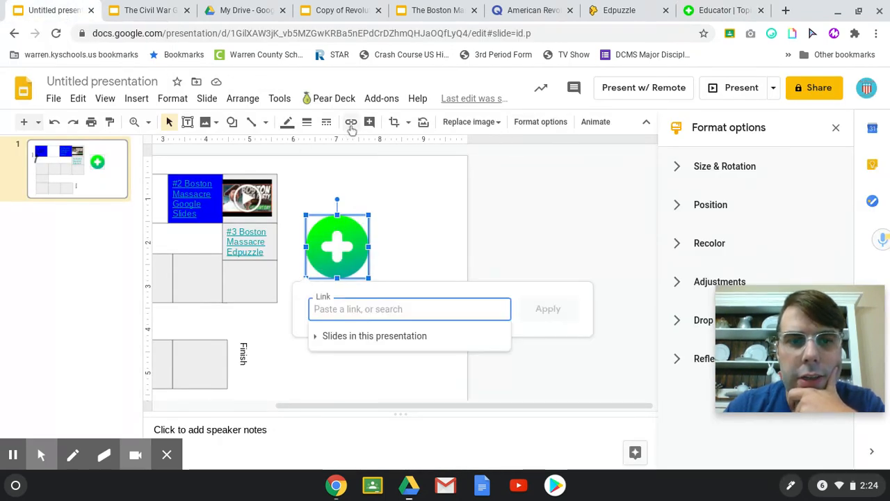
type("https://flipgrid.com/4dabca56")
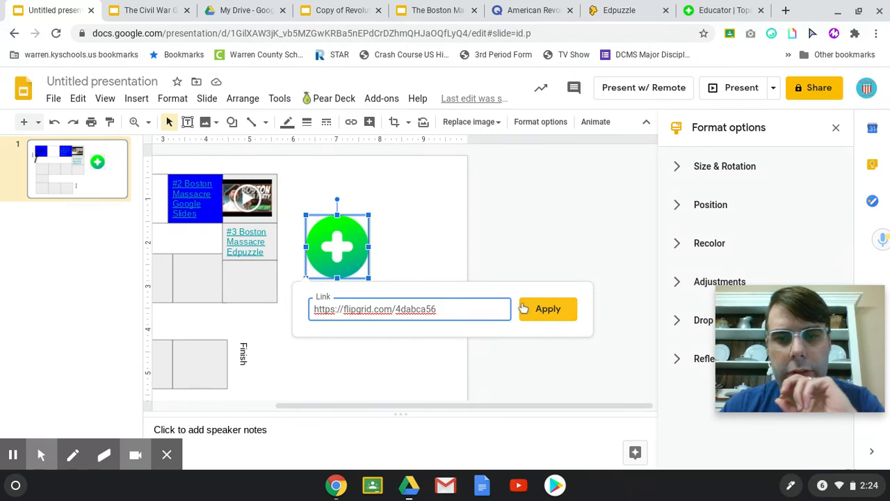
left_click(548, 308)
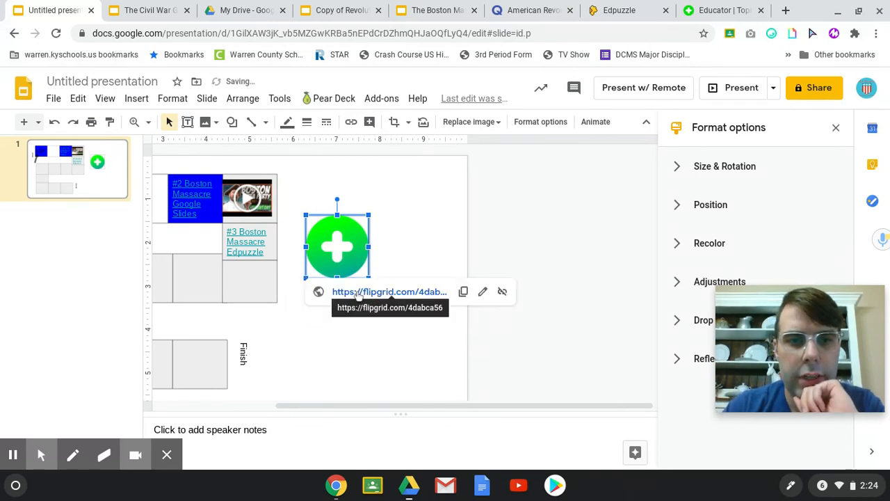
left_click(389, 293)
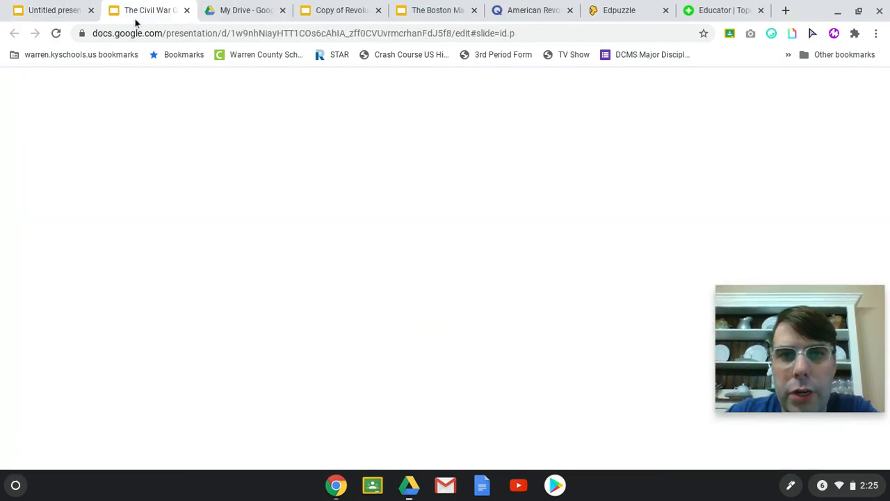
Show The Civil War Gameboard example presentation again.
left_click(146, 10)
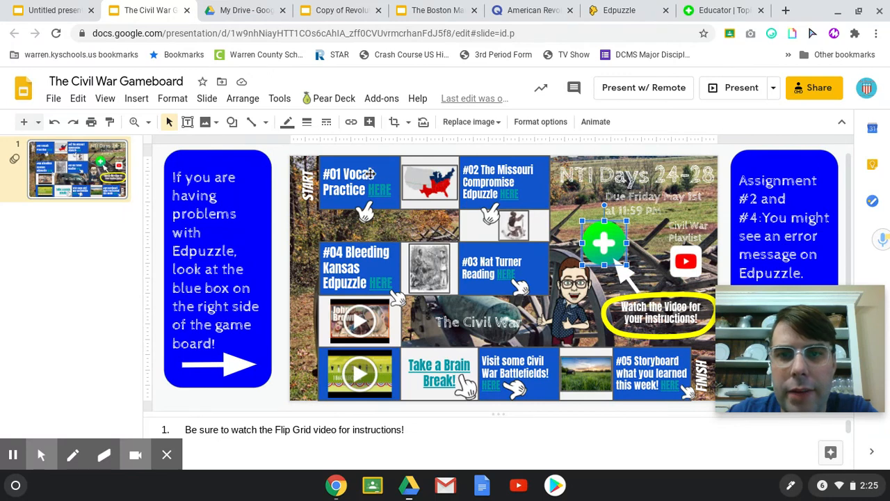
mouse_move(646, 190)
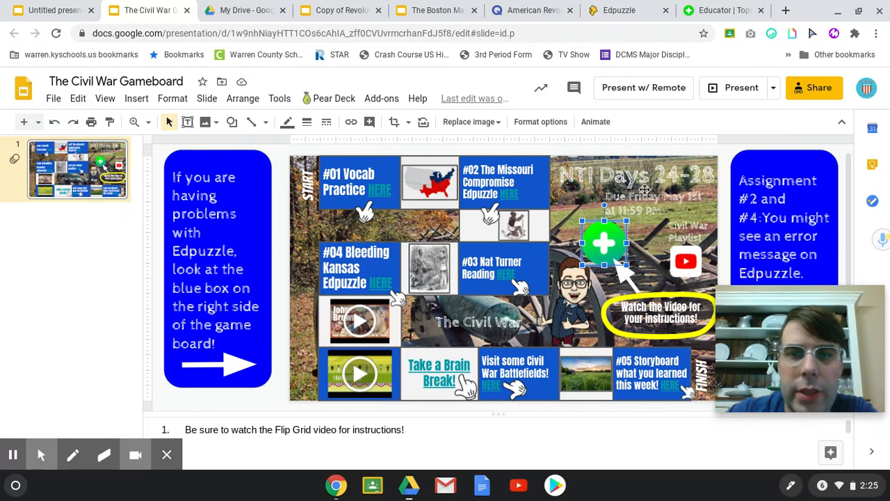